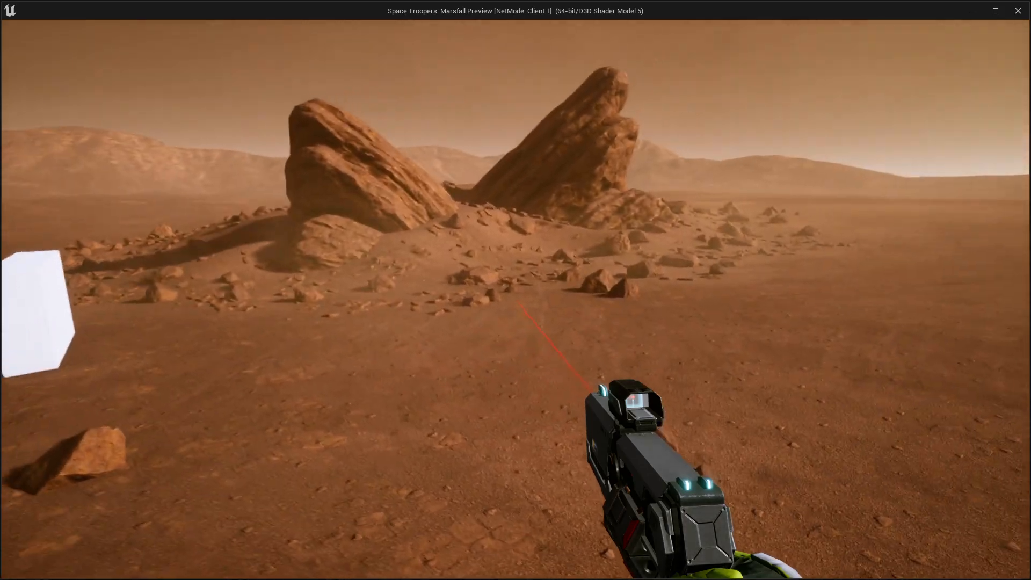
- Fire the pistol twice in the running game preview to observe the recoil
left_click(515, 290)
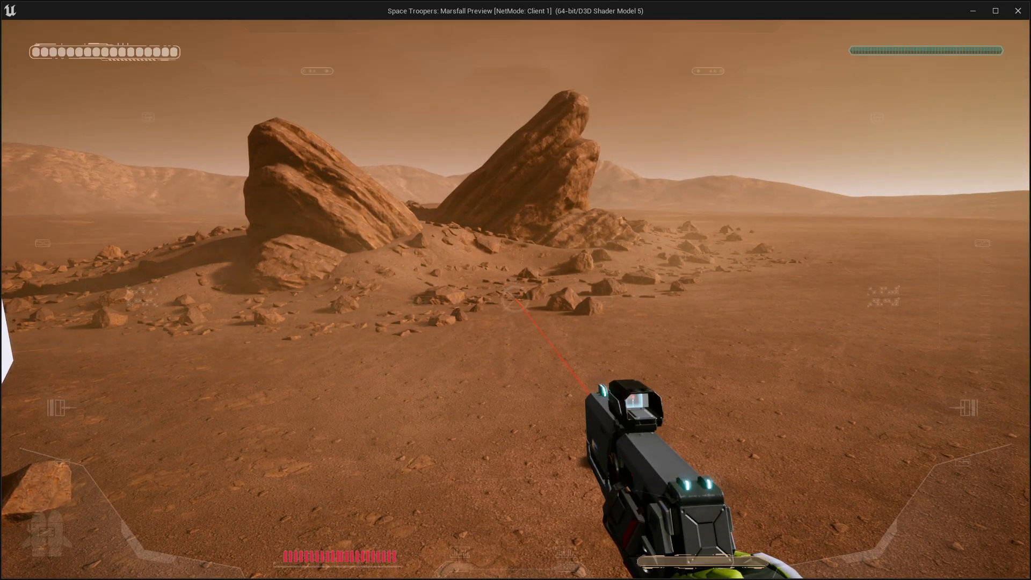
left_click(515, 299)
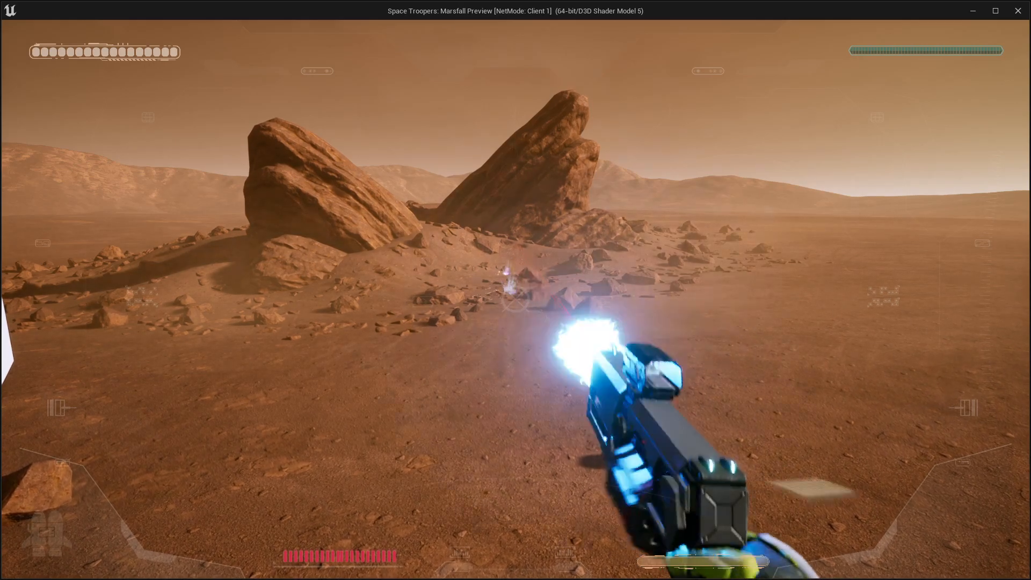
left_click(515, 290)
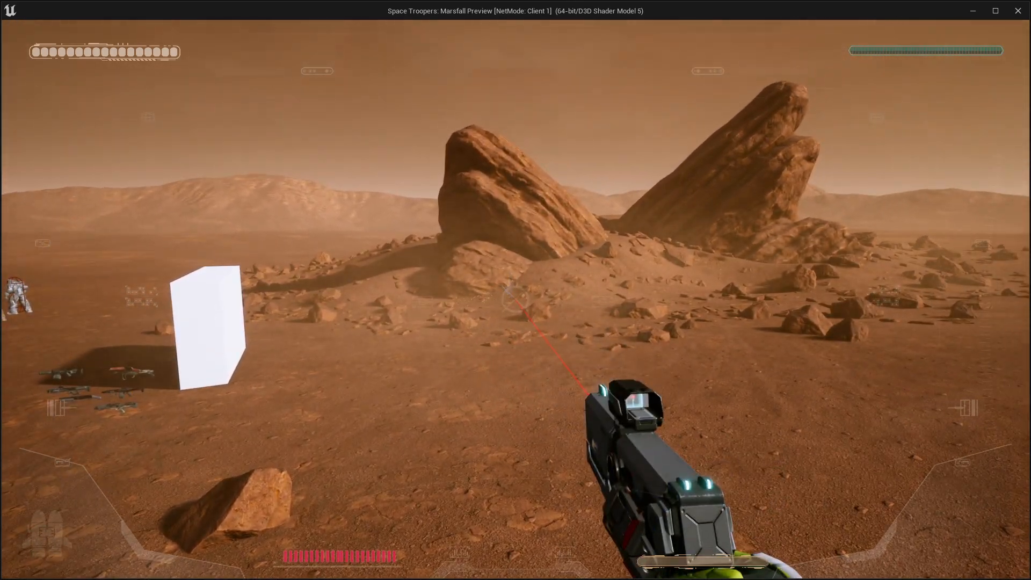
mouse_move(515, 290)
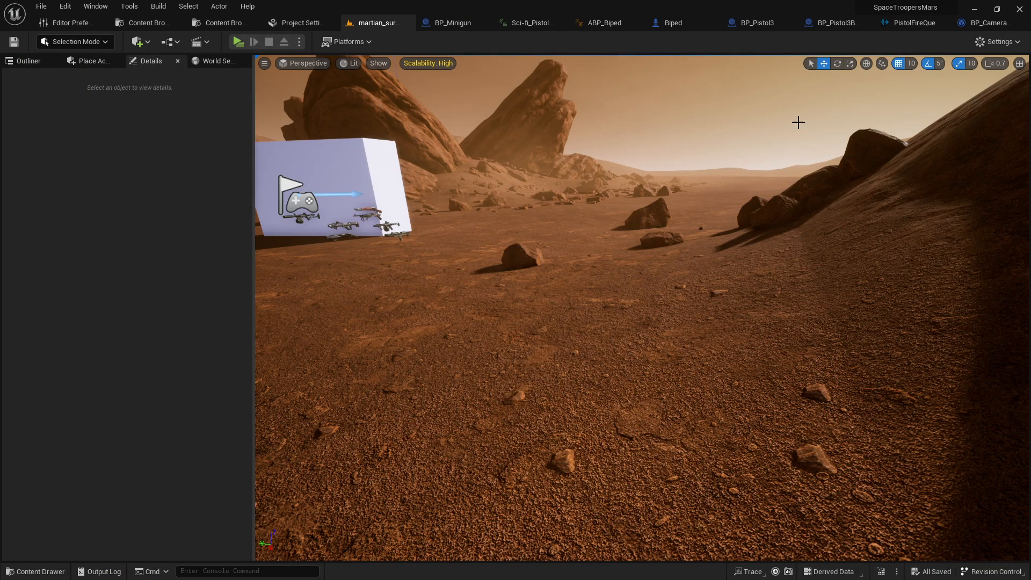
- In the ABP_Biped AnimGraph, inspect Hand Recoil and the Rotation input, glancing at Biped
left_click(600, 23)
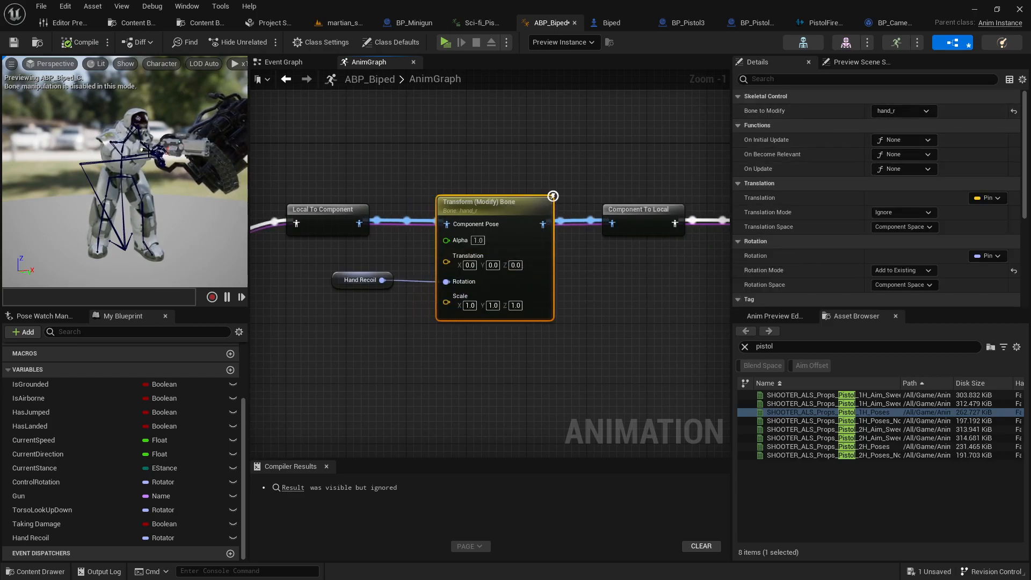
mouse_move(360, 280)
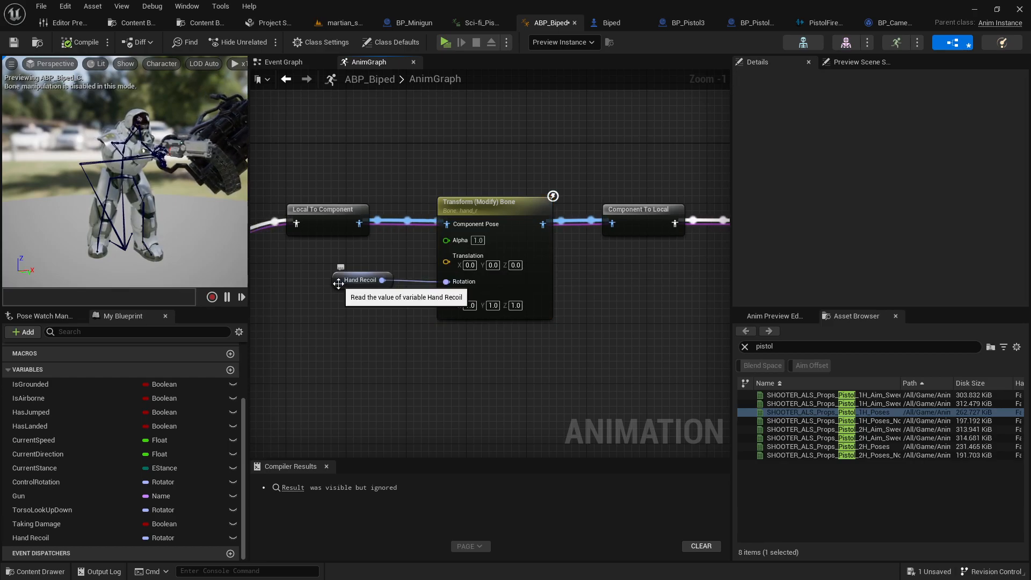
left_click(361, 280)
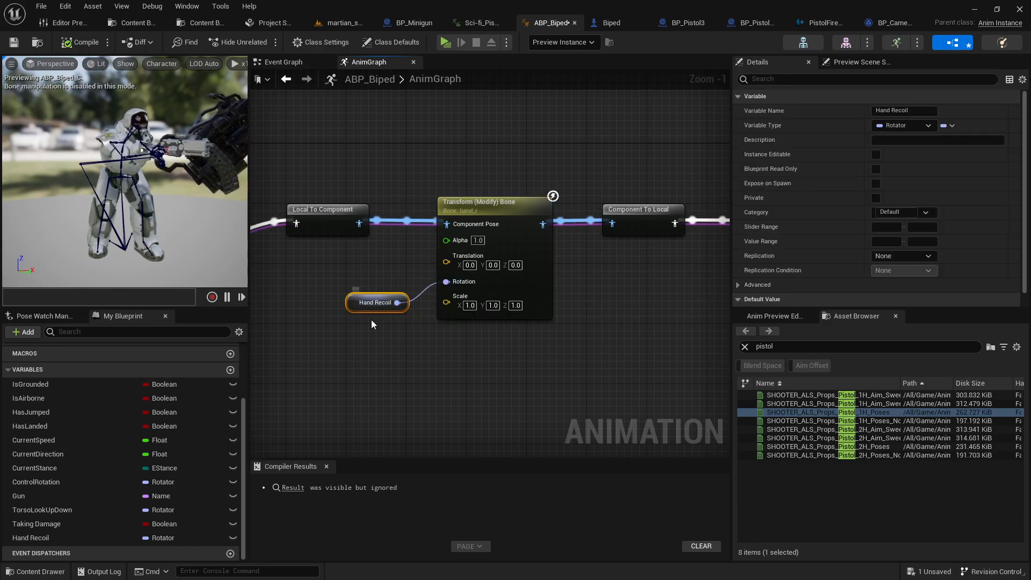
left_click(464, 281)
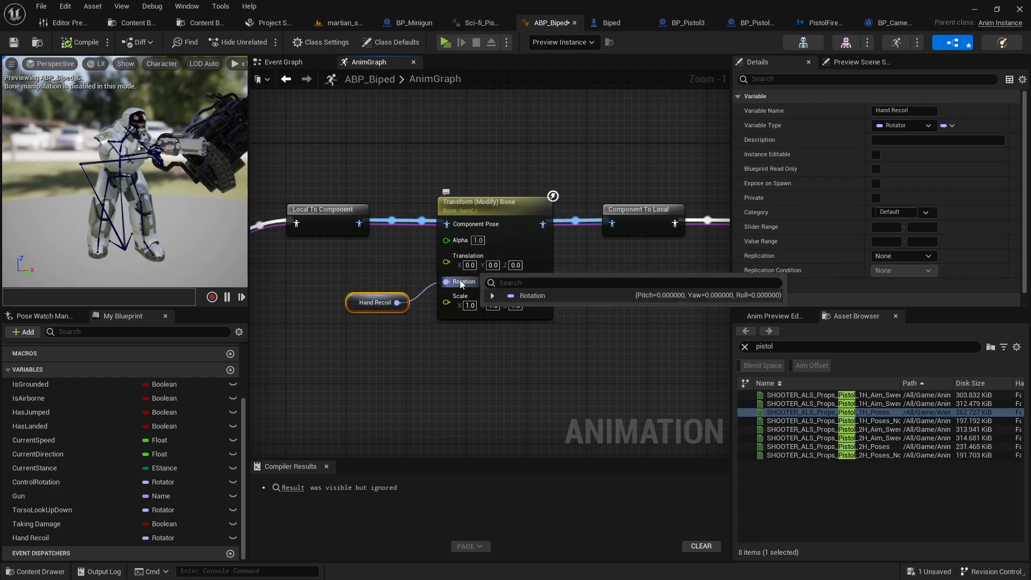
left_click(616, 22)
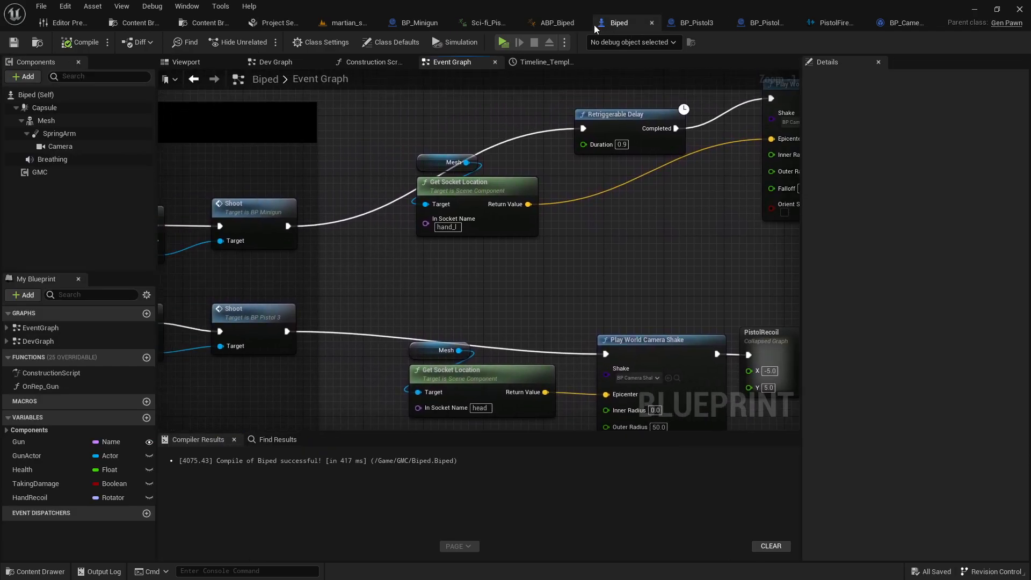
scroll("down", 3)
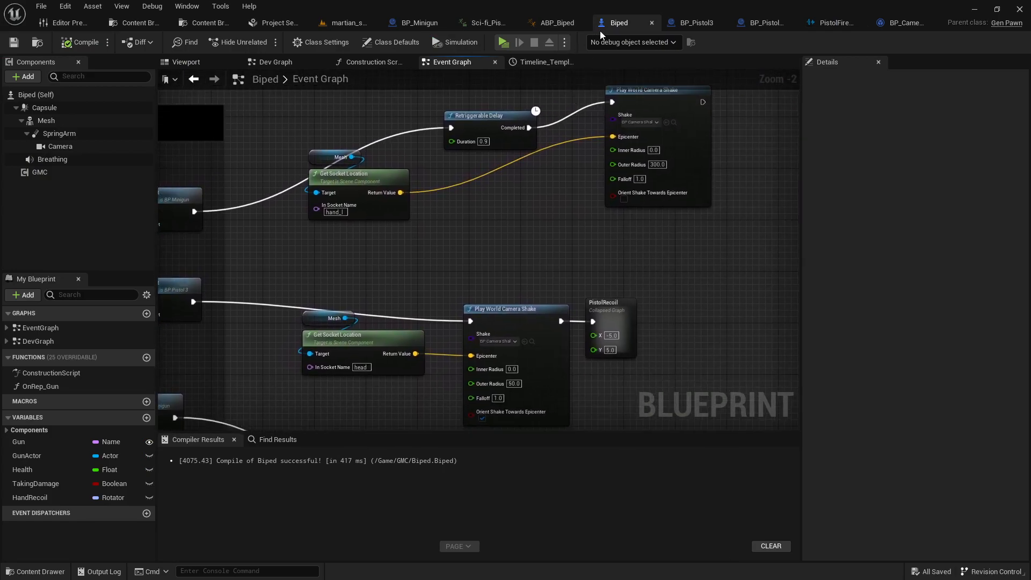
left_click(550, 22)
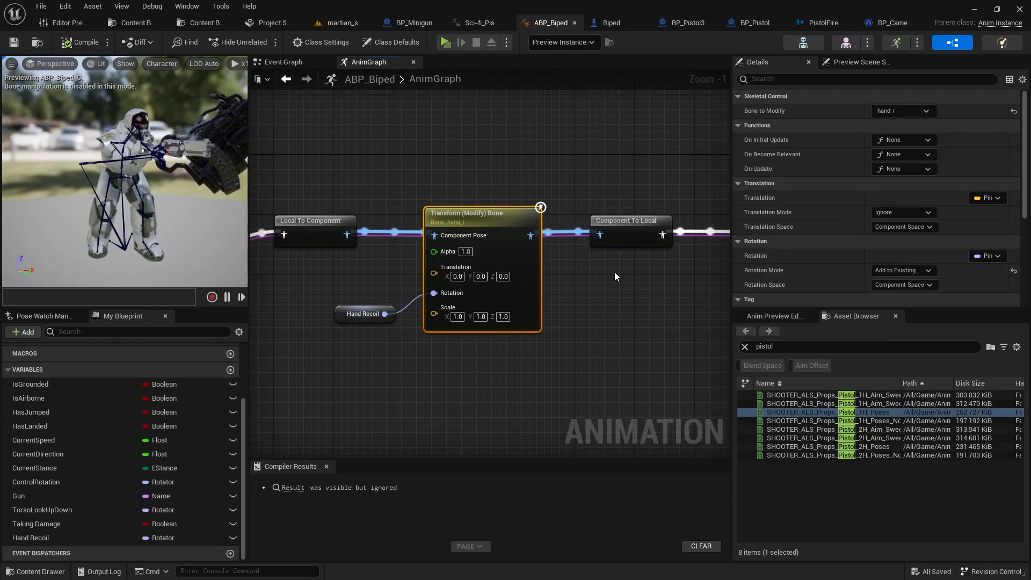
mouse_move(893, 110)
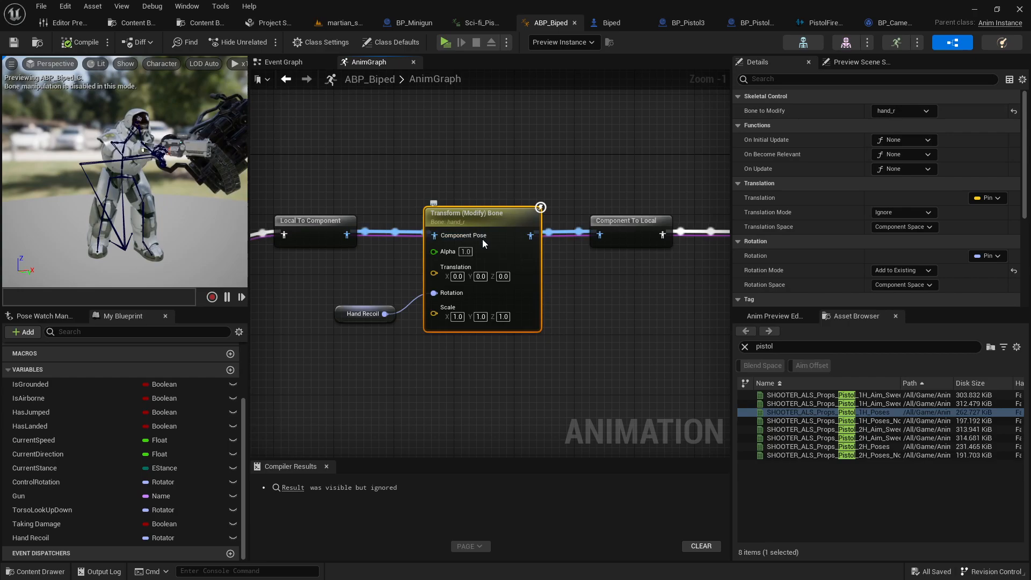
- Check Hand Recoil's default value and the Transform (Modify) Bone node on hand_r
left_click(434, 293)
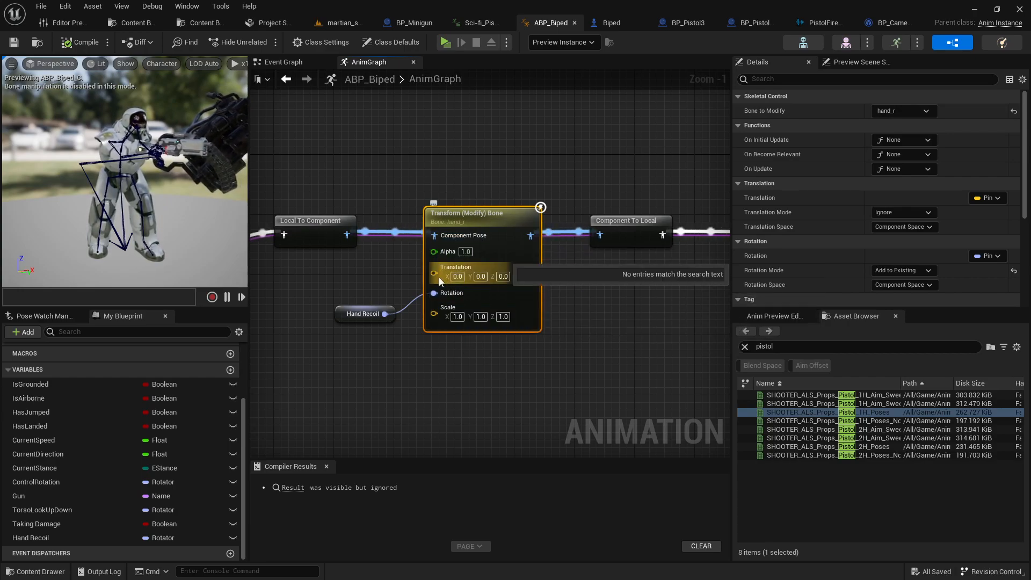
left_click(561, 335)
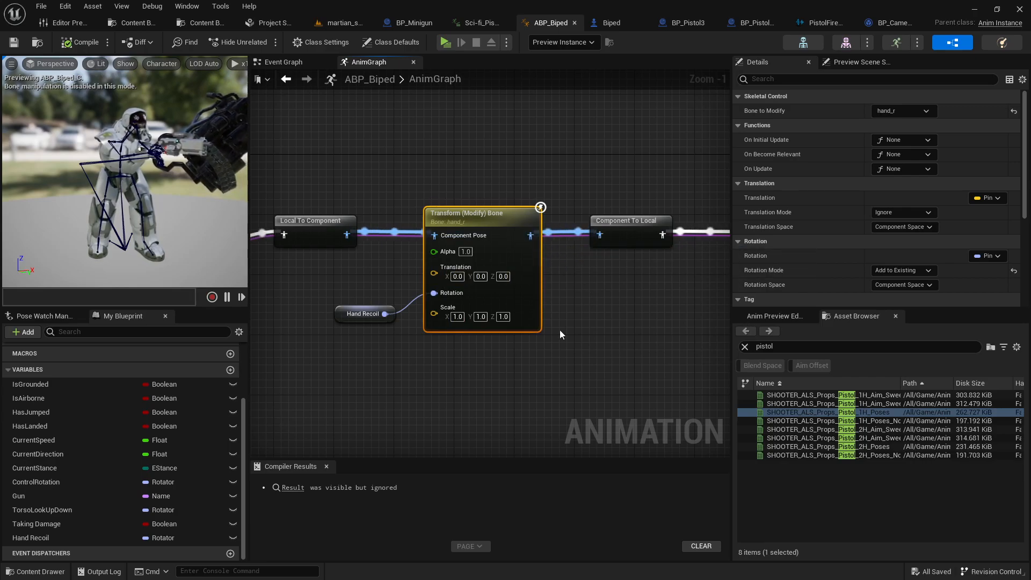
left_click(363, 313)
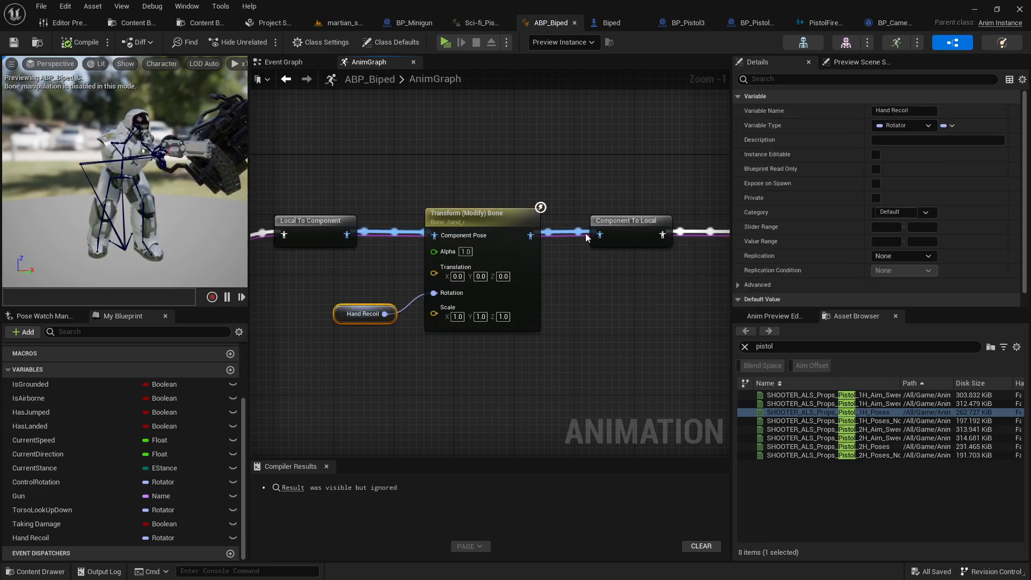
left_click(467, 213)
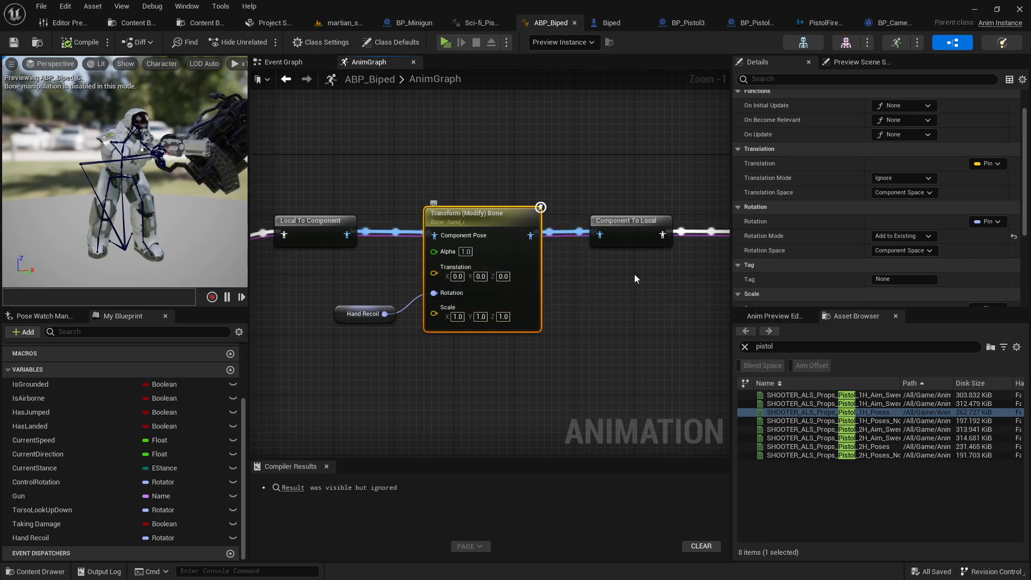
mouse_move(900, 235)
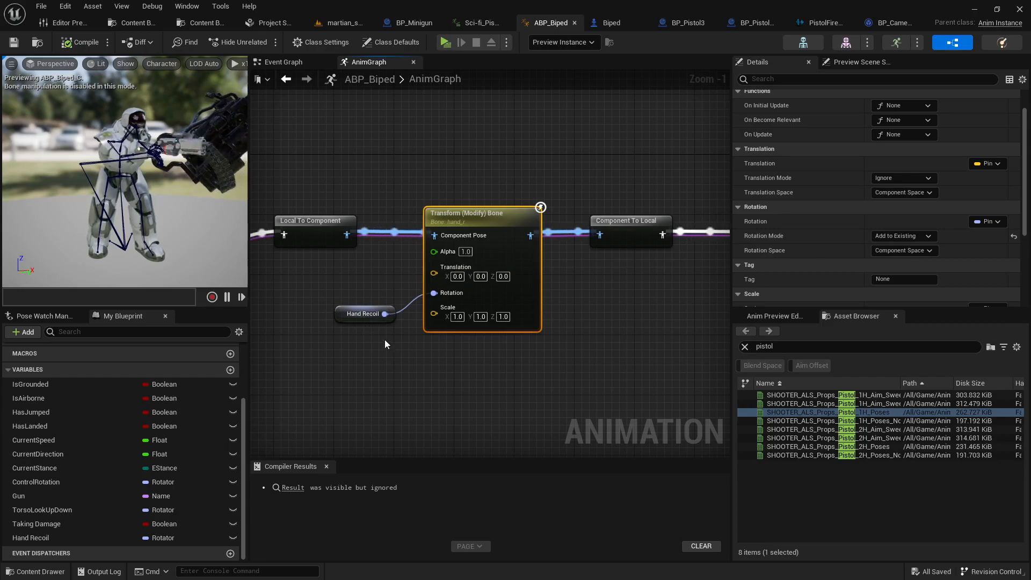
left_click(362, 313)
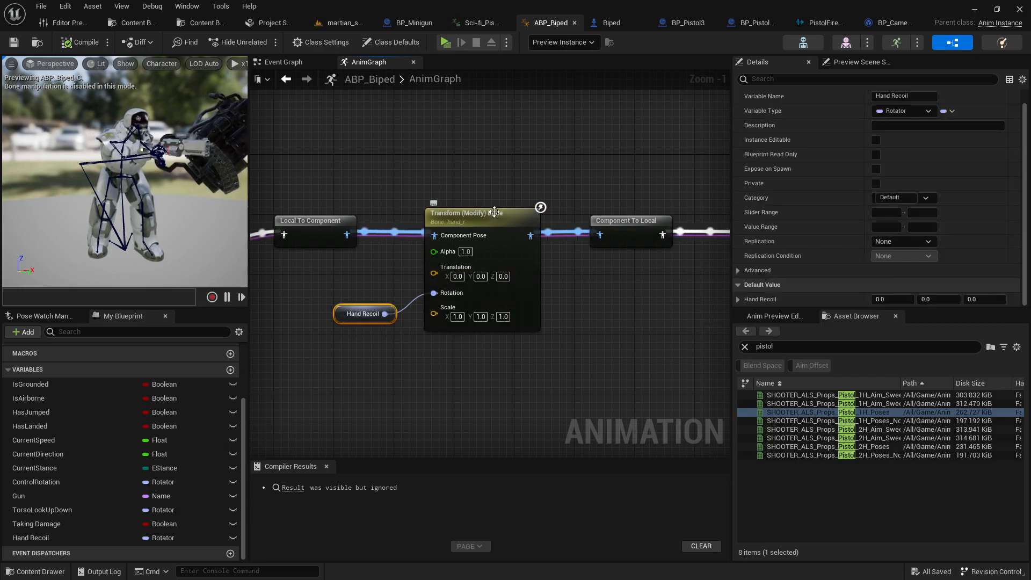
left_click(466, 213)
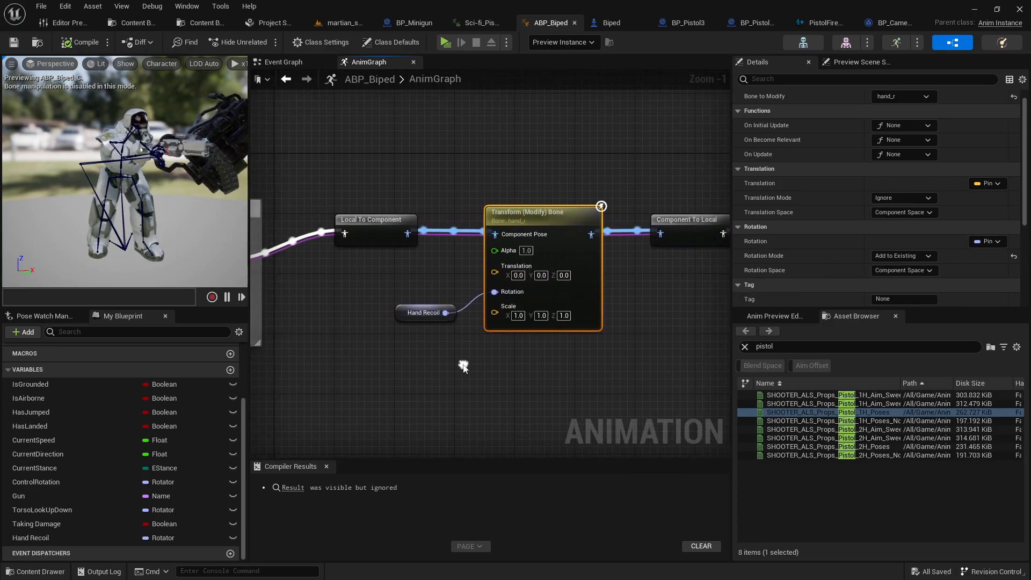
left_click(283, 62)
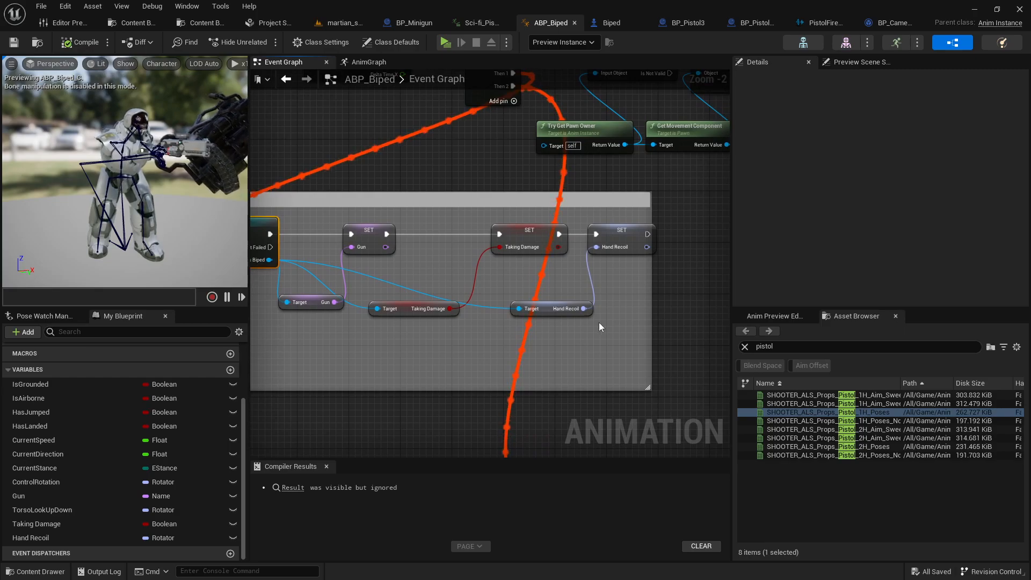
mouse_move(542, 309)
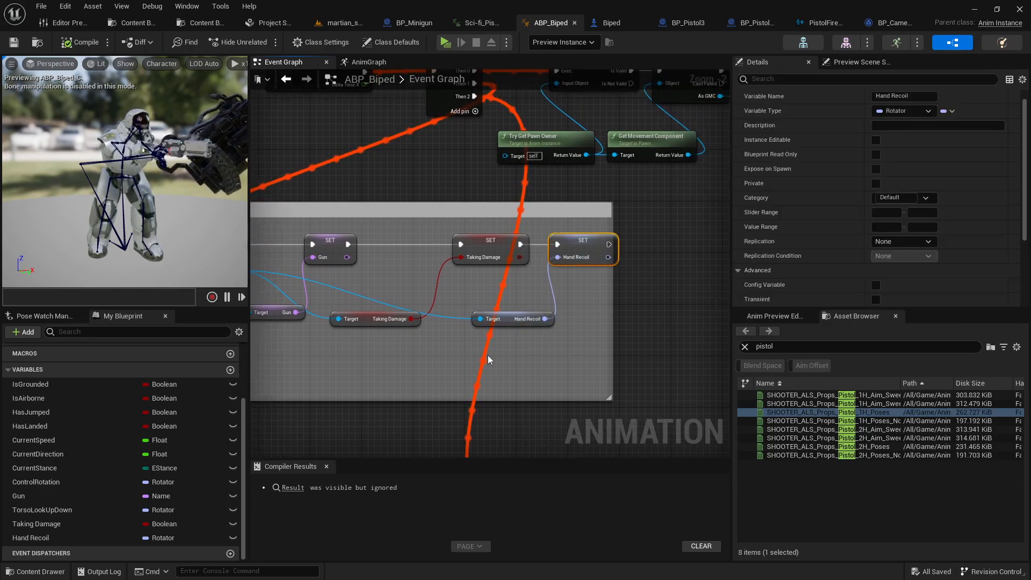
mouse_move(620, 336)
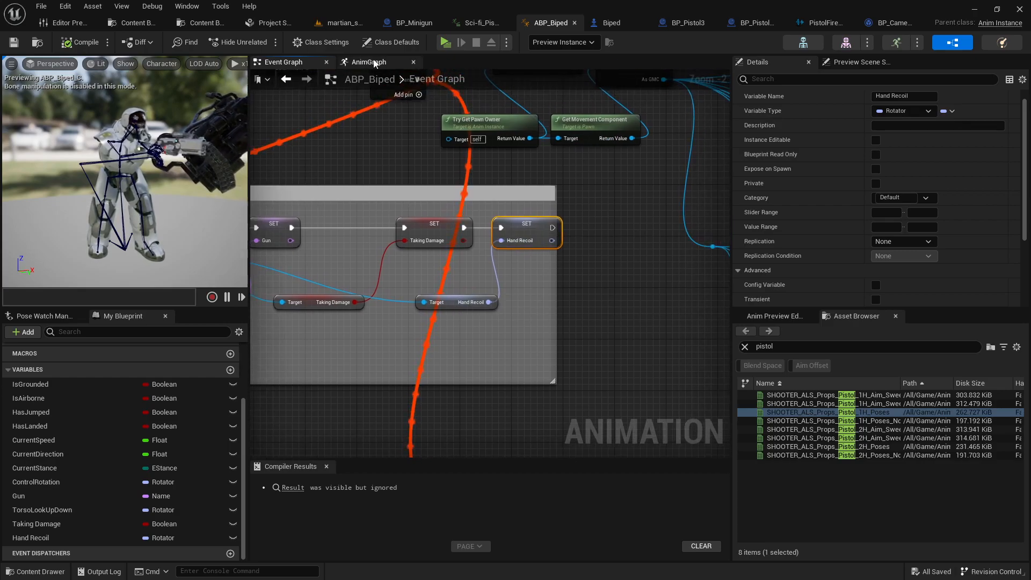
left_click(369, 61)
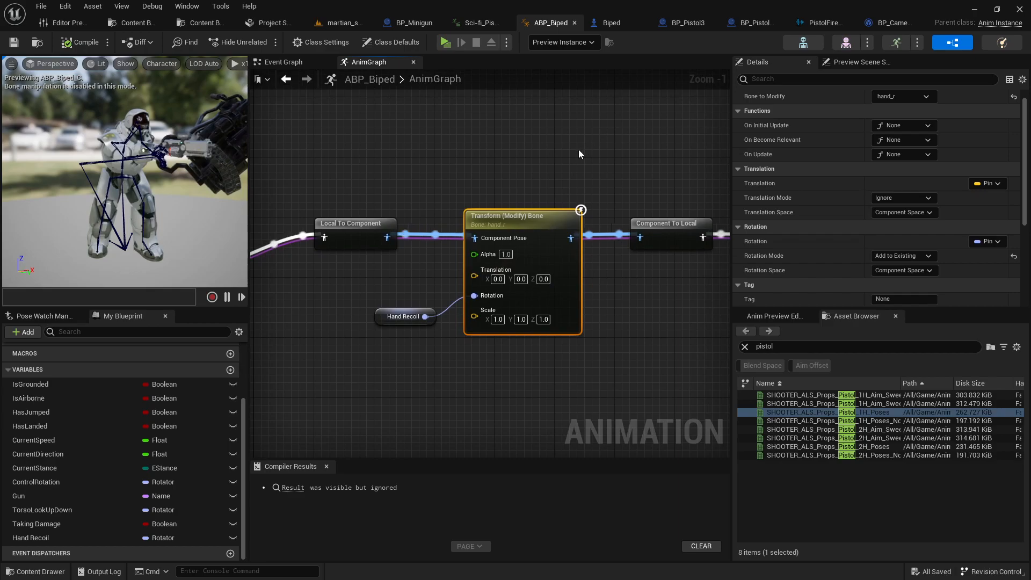
left_click(617, 22)
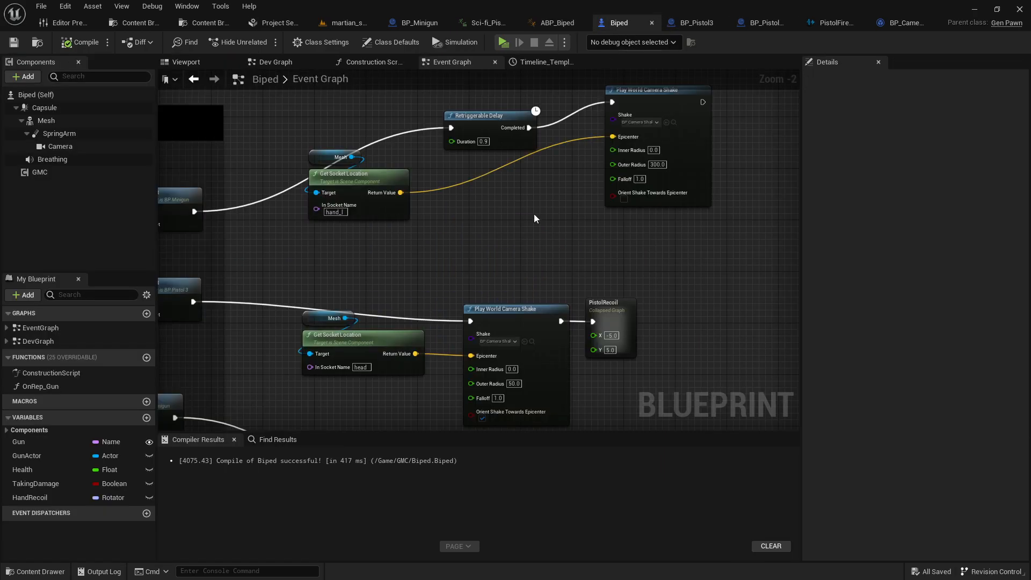
scroll("down", 3)
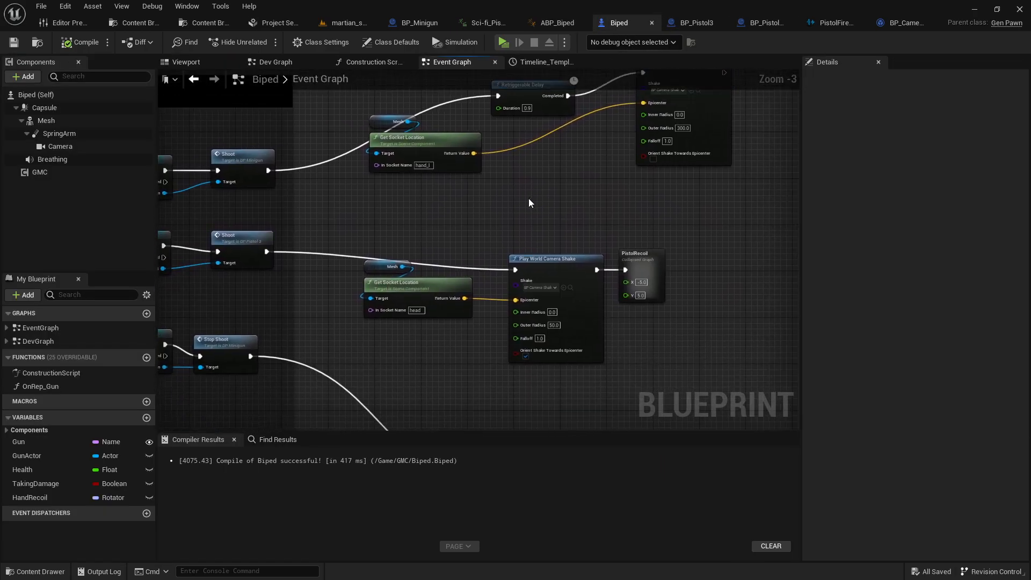
scroll("down", 3)
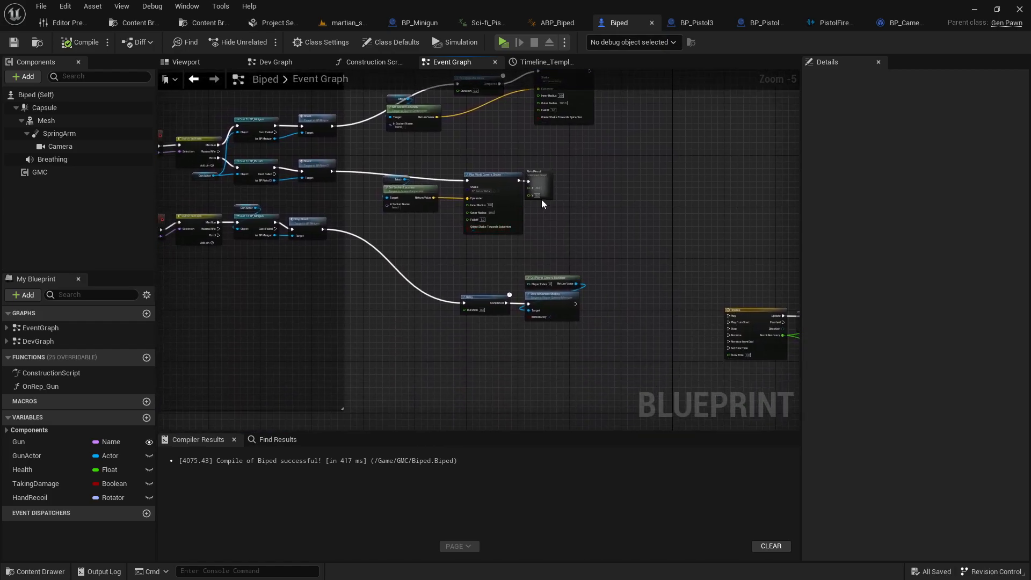
left_click(462, 190)
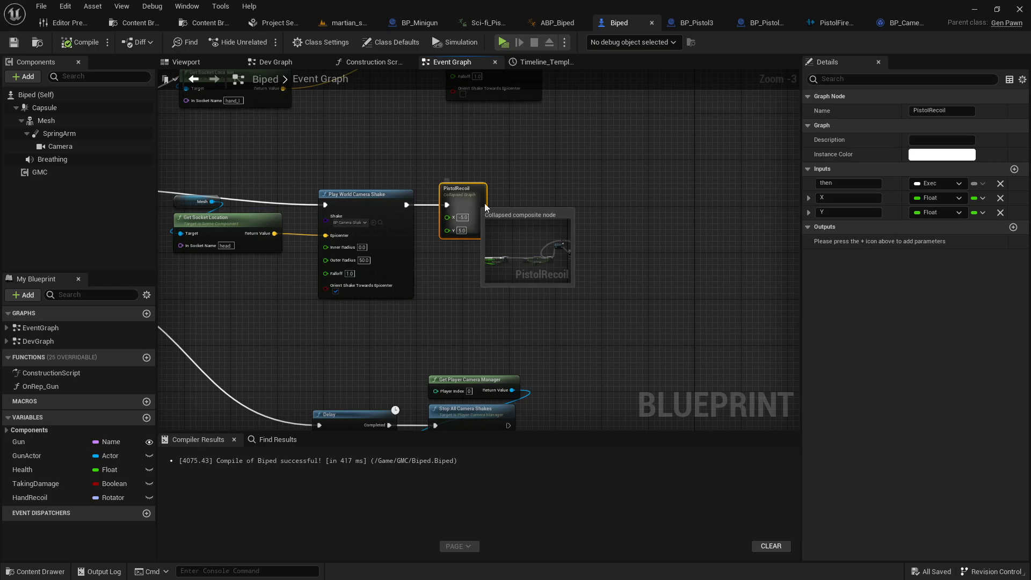
scroll("down", 3)
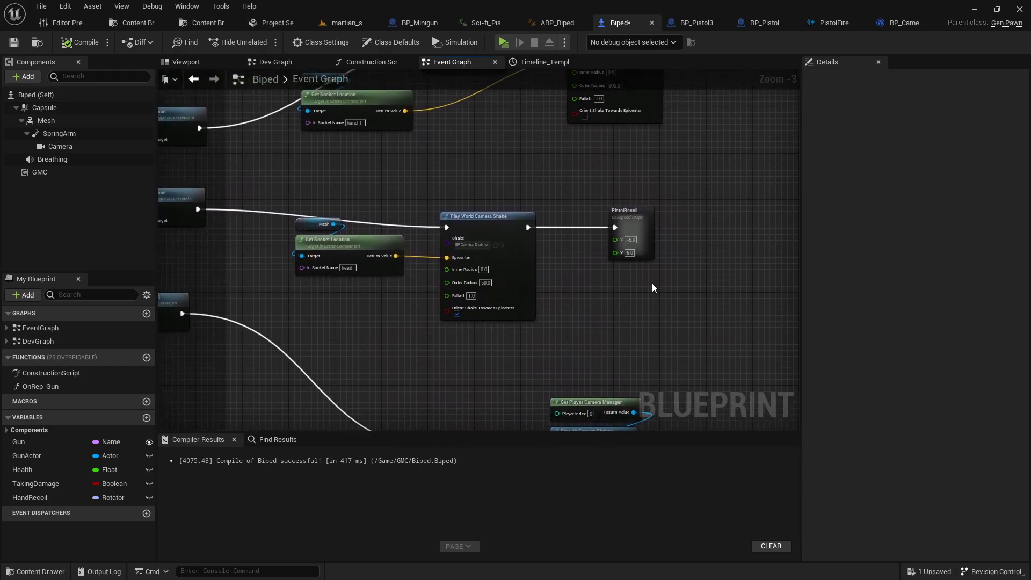
left_click(627, 220)
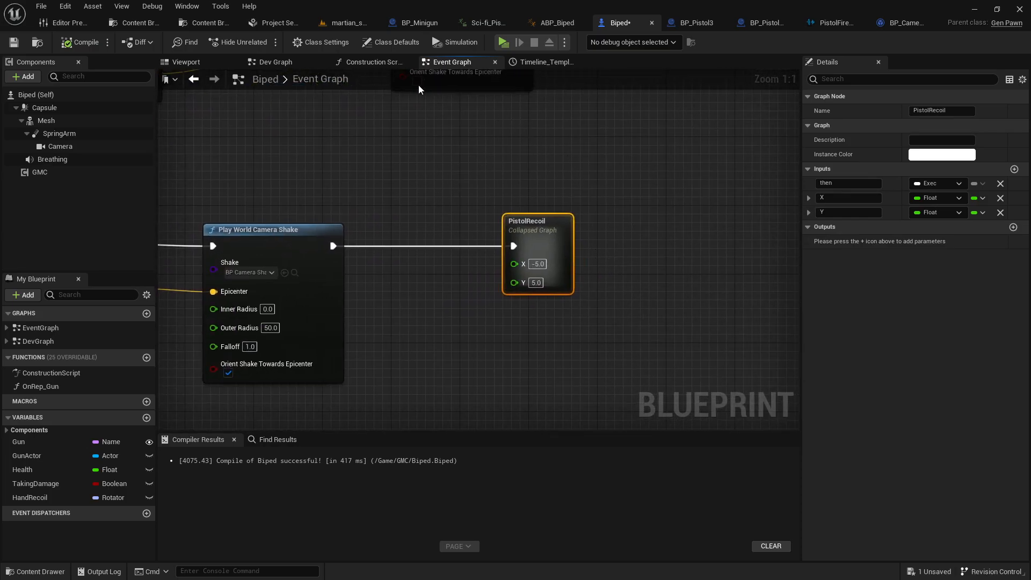
left_click(276, 62)
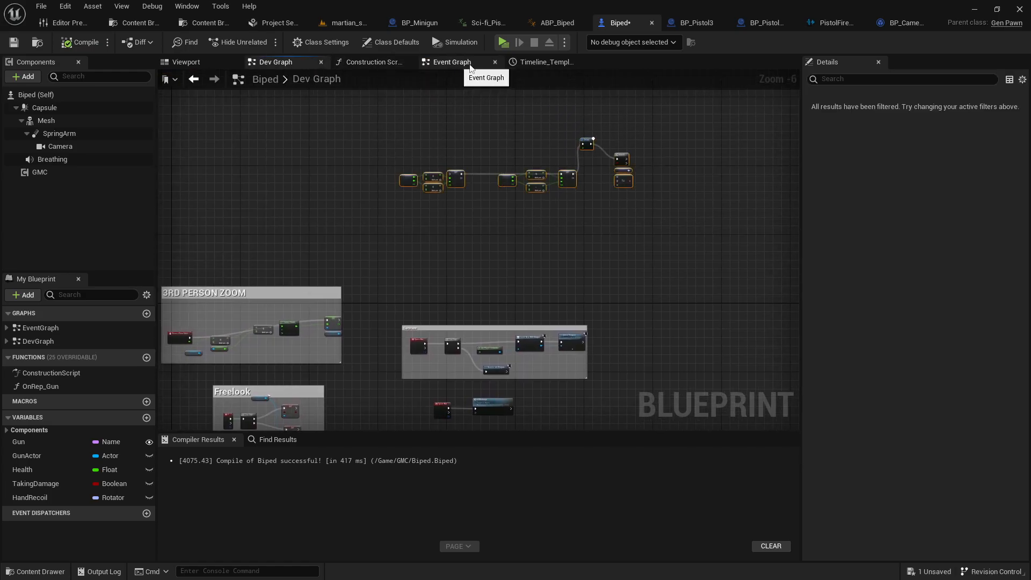
mouse_move(447, 64)
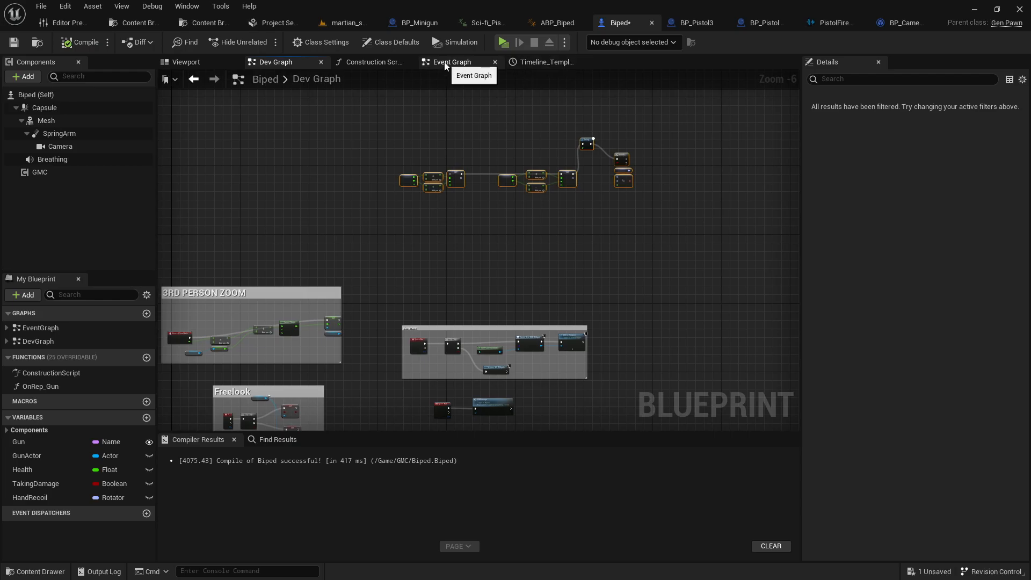
left_click(452, 61)
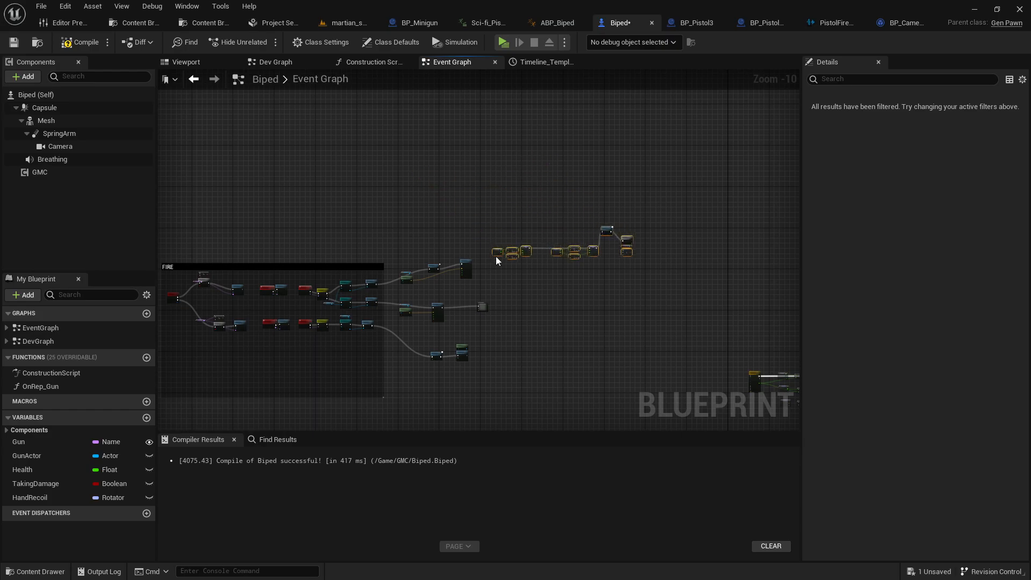
- Place an Add node wired from Hand Recoil's X (Roll) pin, second input 0.0
scroll("up", 3)
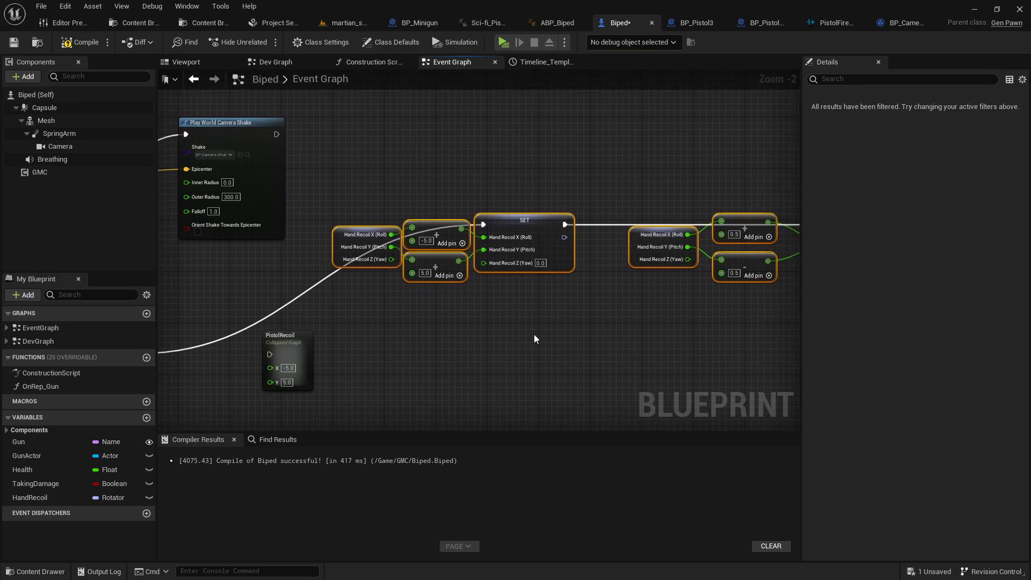
left_click(29, 497)
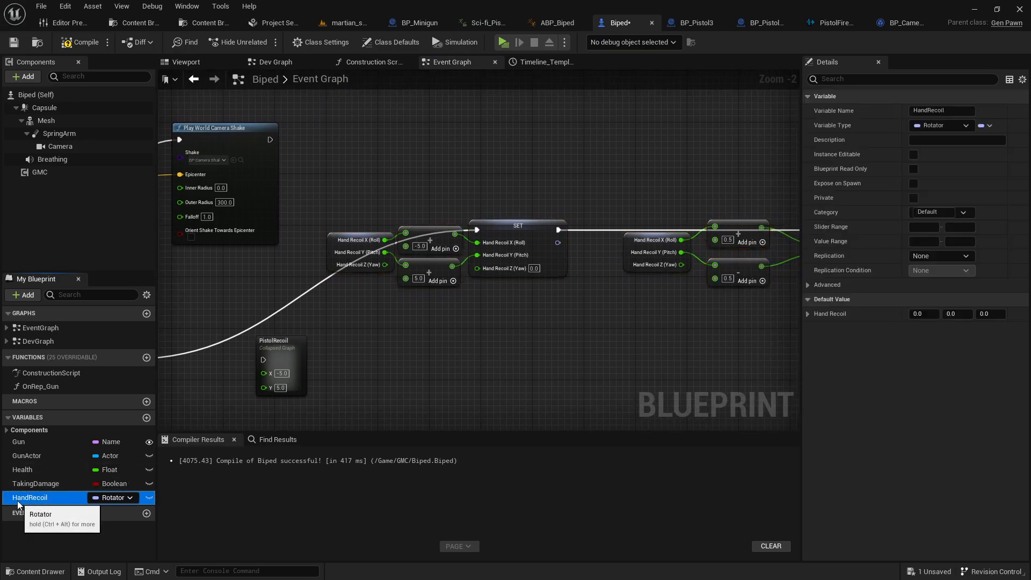
mouse_move(118, 501)
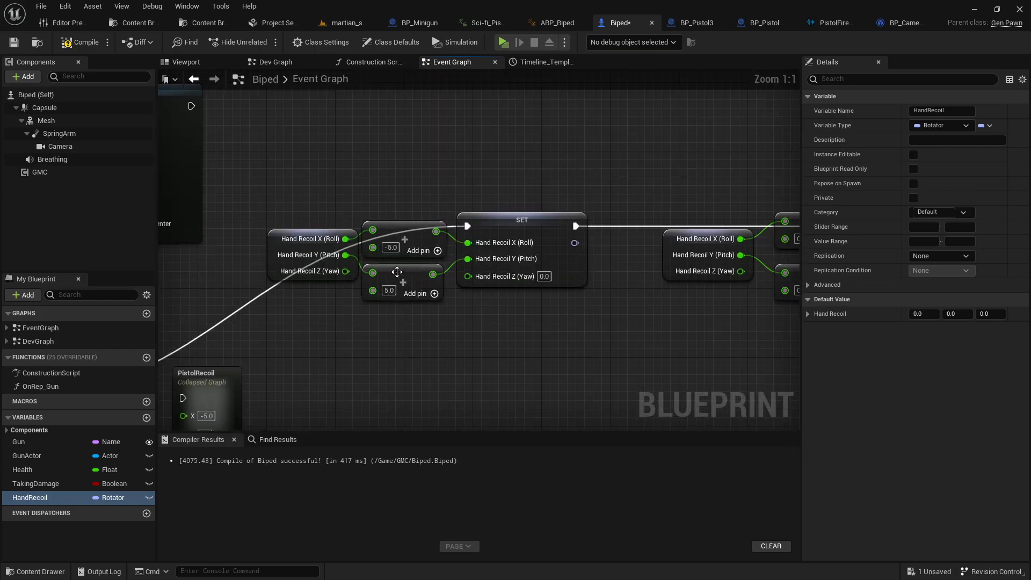
mouse_move(374, 247)
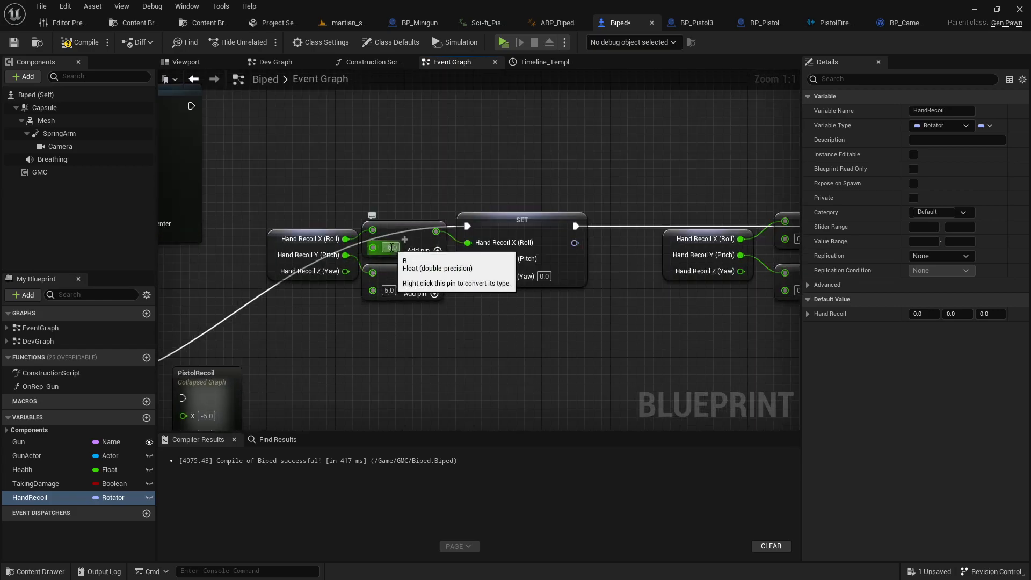
mouse_move(331, 243)
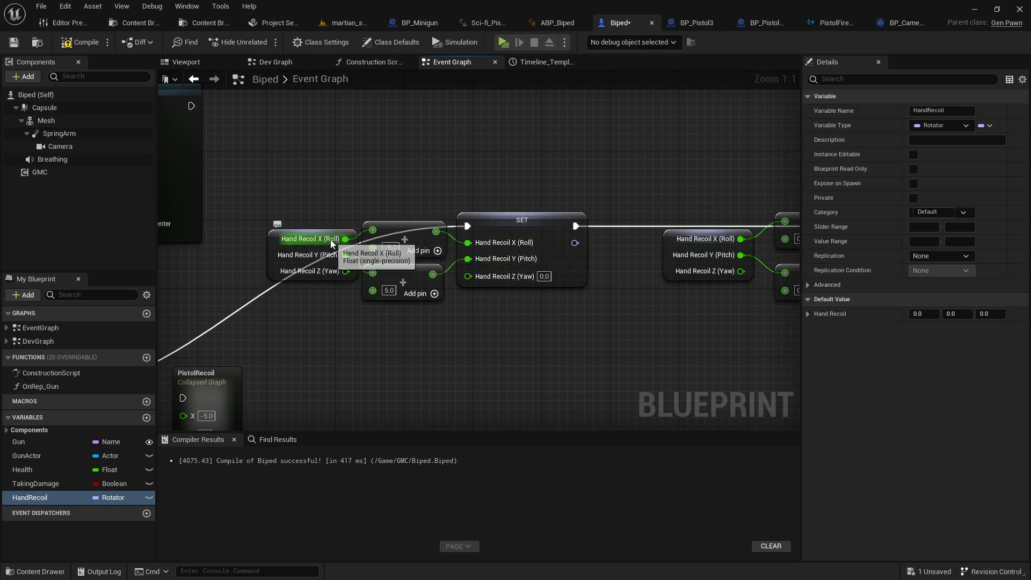
mouse_move(310, 293)
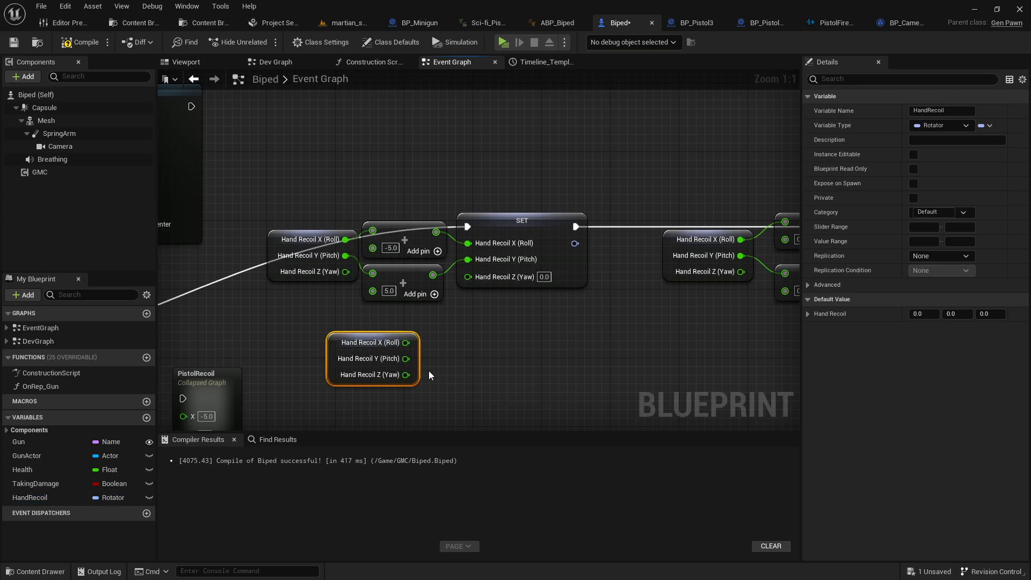
mouse_move(457, 384)
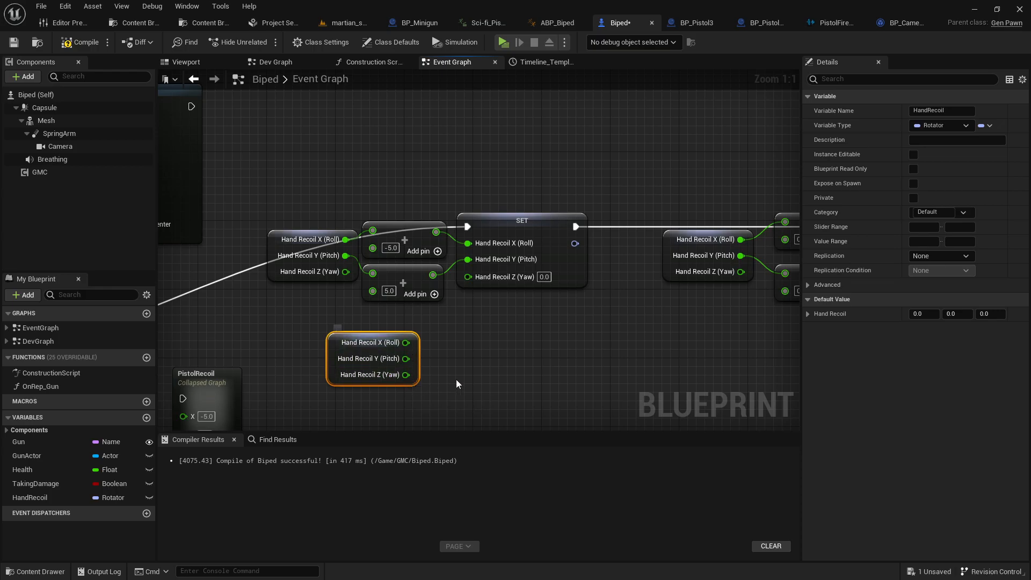
left_click(370, 342)
type("+")
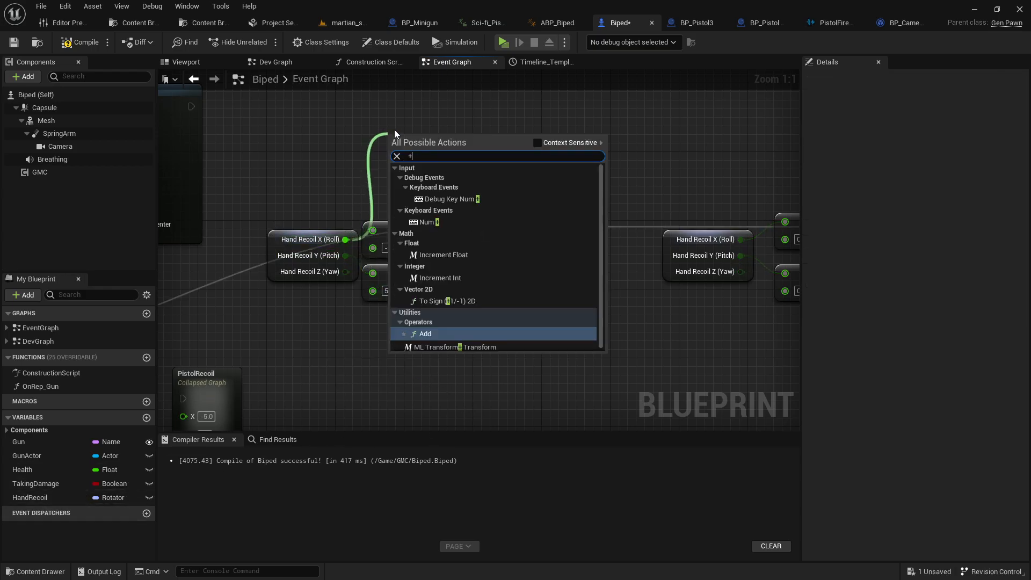
left_click(424, 333)
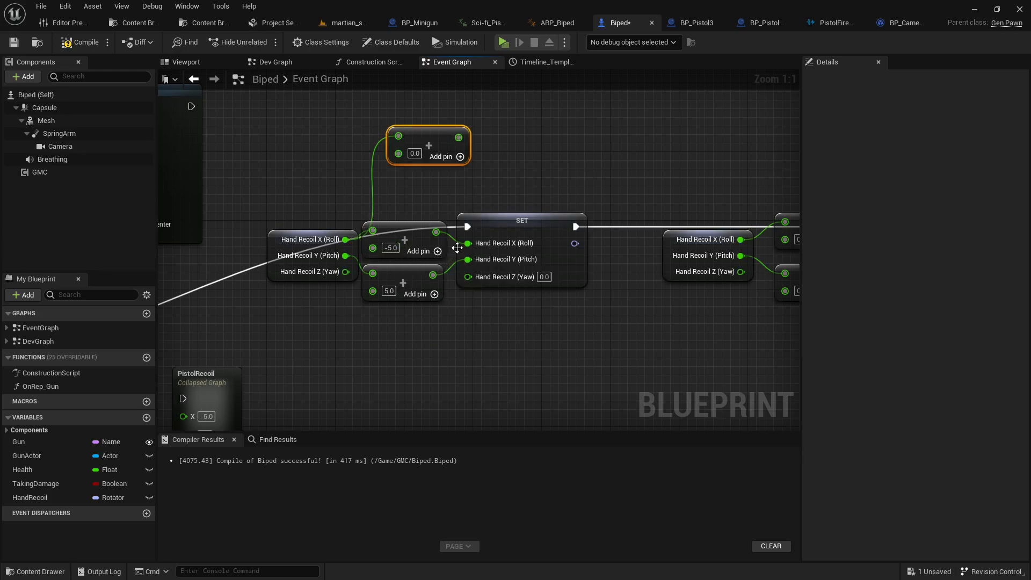
mouse_move(425, 340)
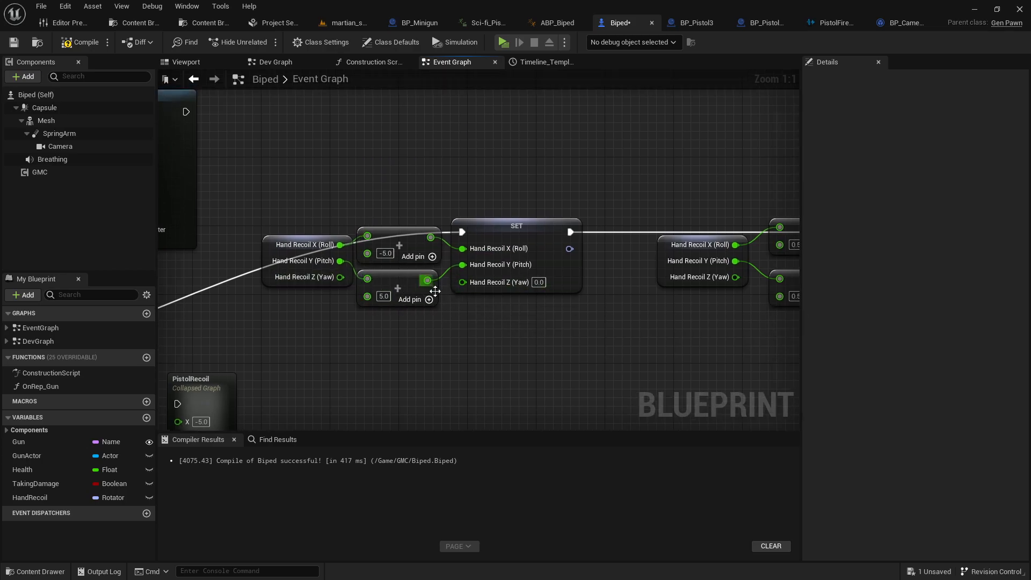
mouse_move(480, 182)
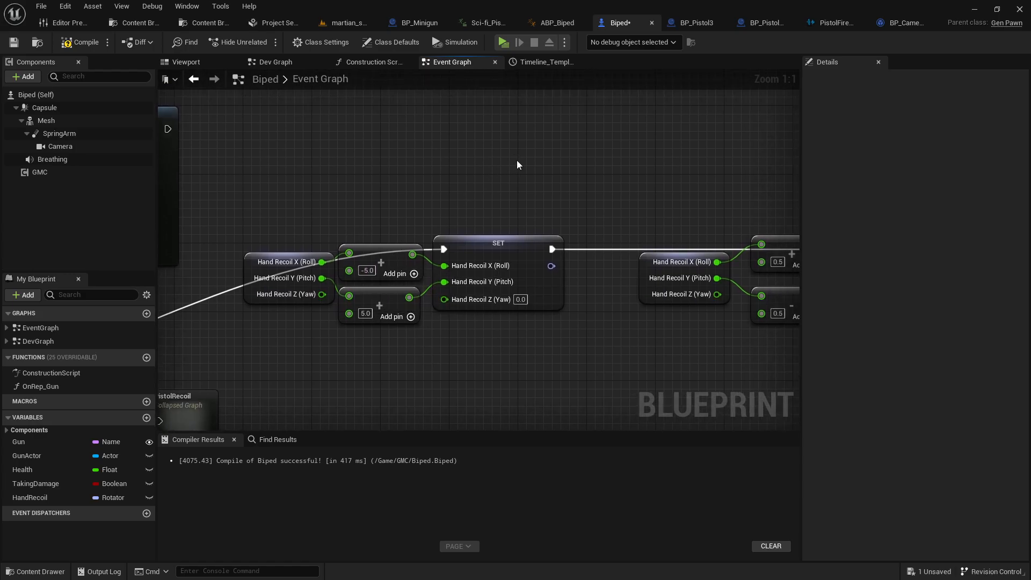
- Launch a test play of Space Troopers: Marsfall with the blaster in hand
left_click(502, 42)
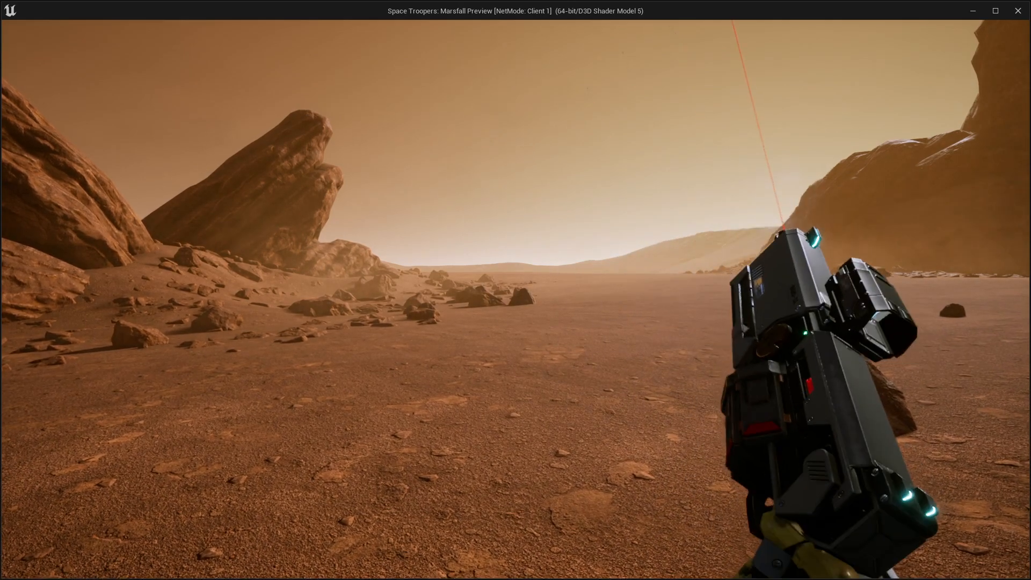
mouse_move(515, 290)
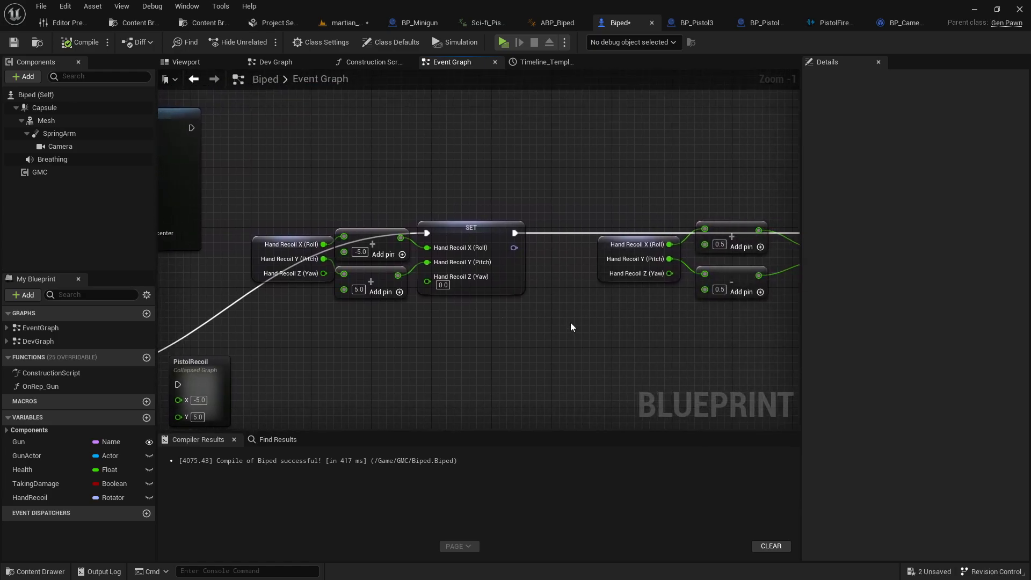
scroll("down", 3)
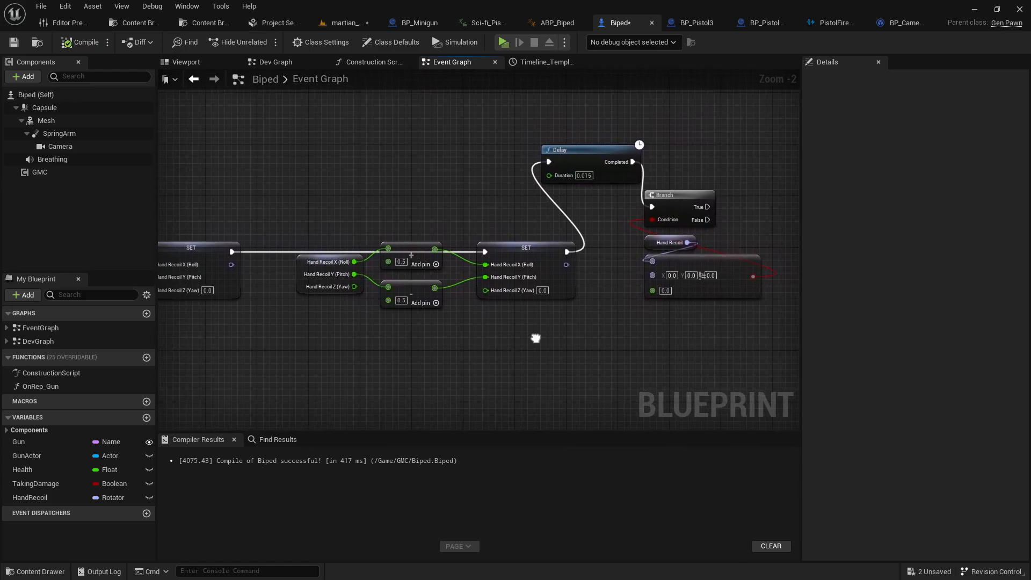
scroll("up", 3)
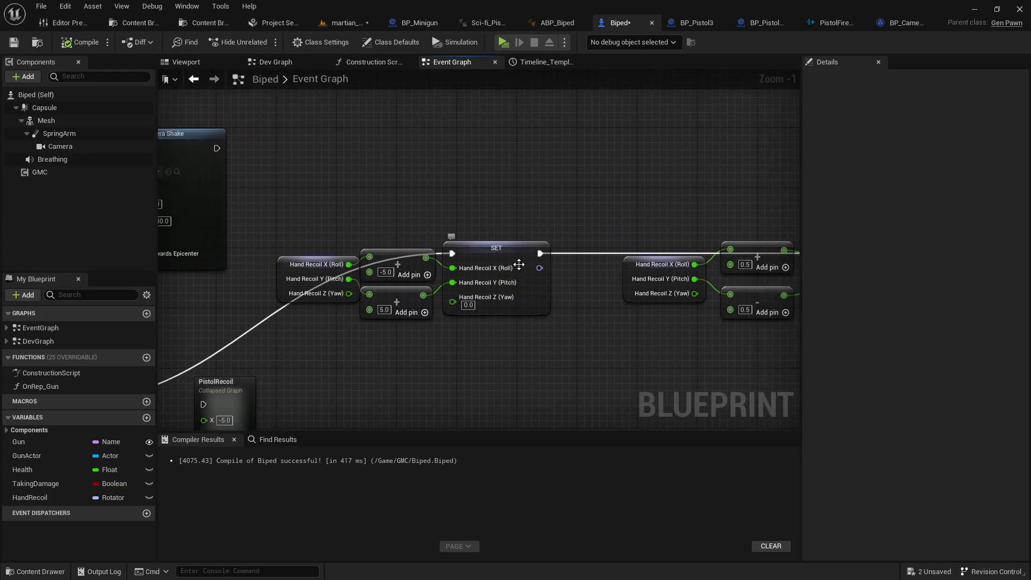
left_click(495, 248)
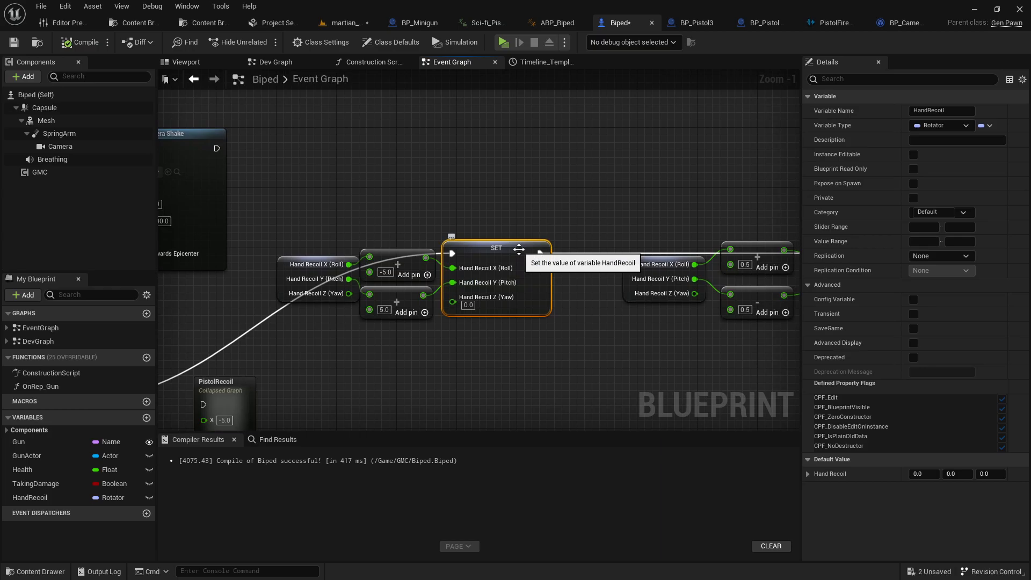
mouse_move(301, 270)
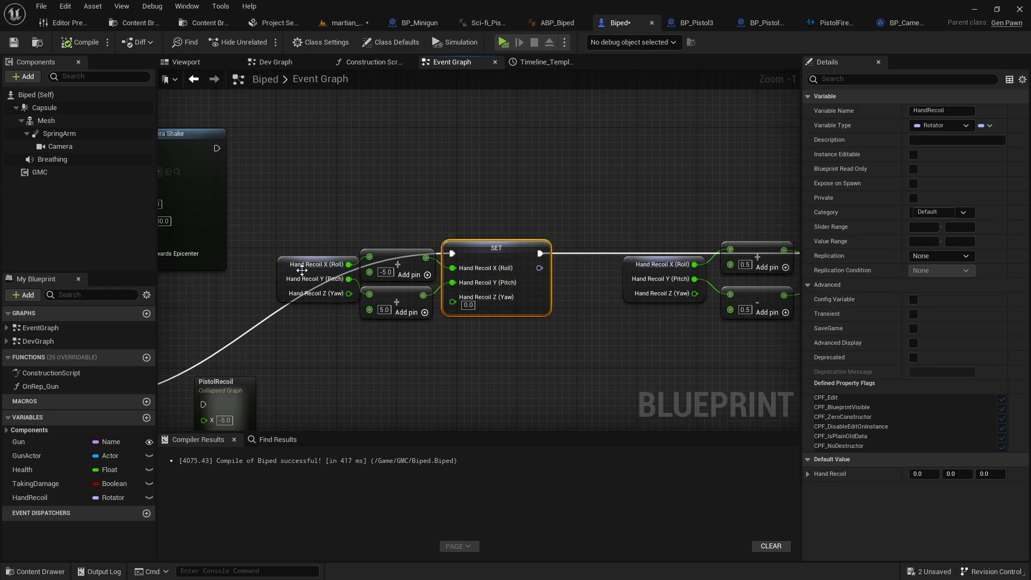
mouse_move(287, 271)
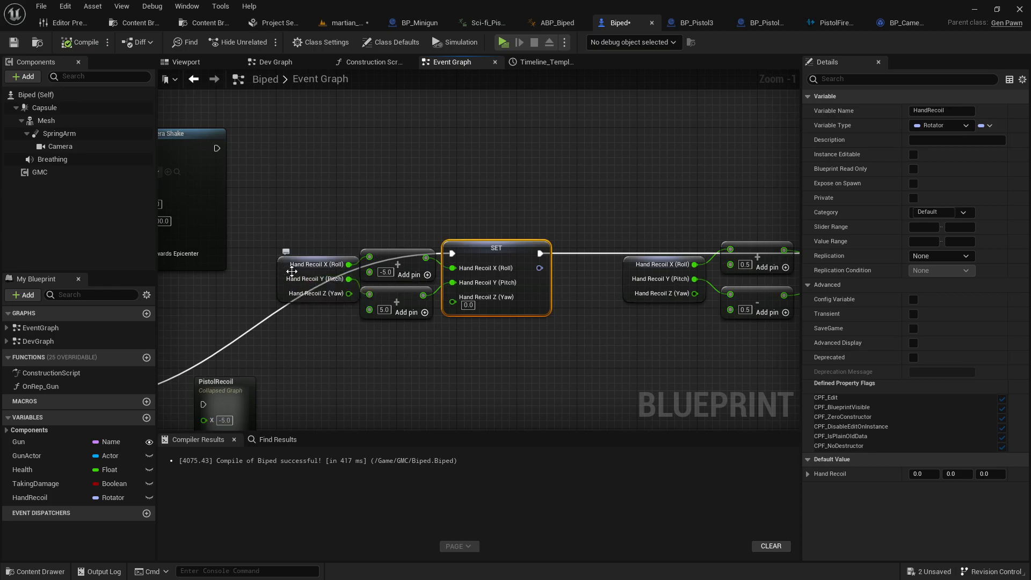
mouse_move(384, 310)
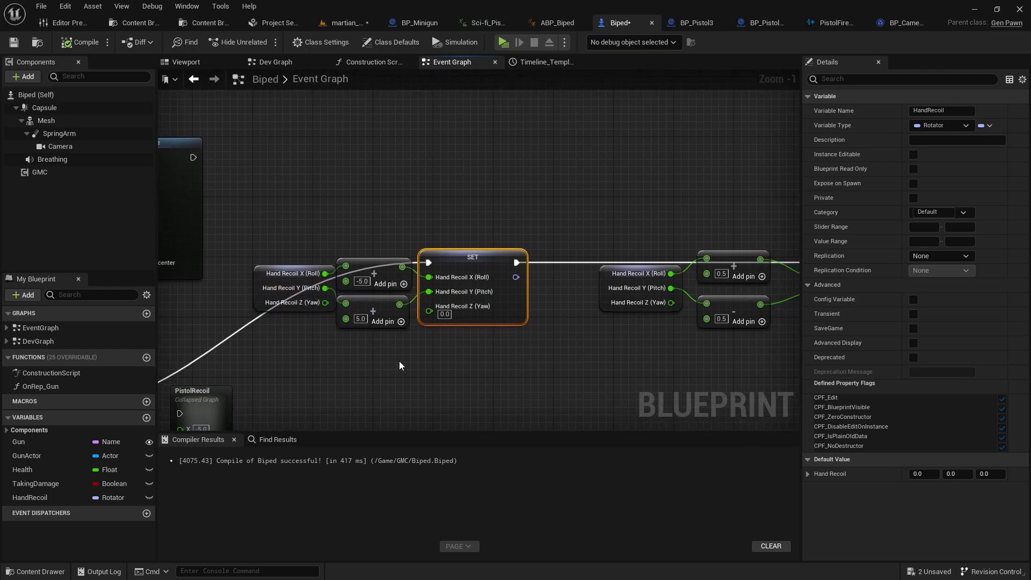
mouse_move(496, 337)
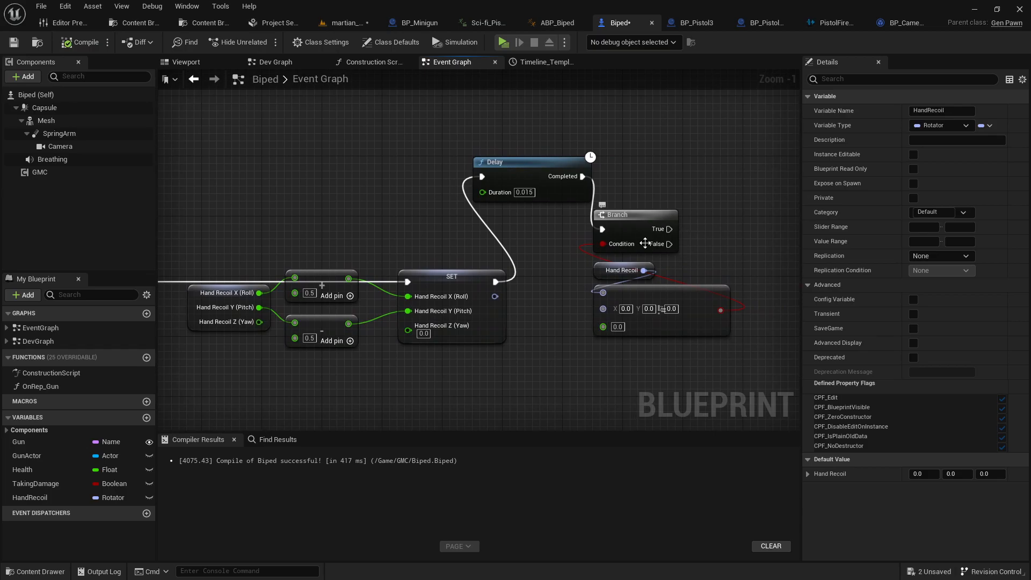
mouse_move(437, 275)
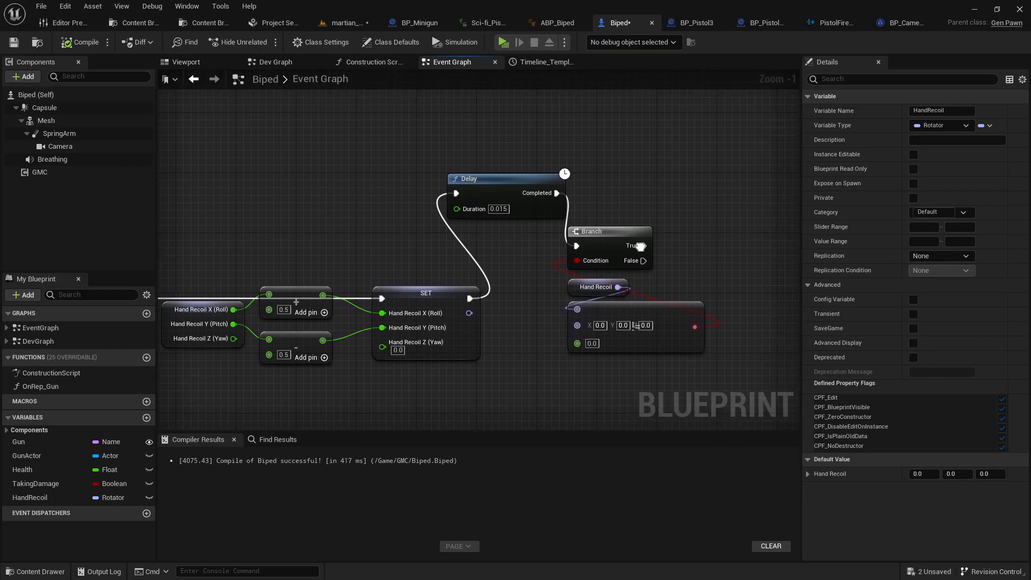
mouse_move(647, 249)
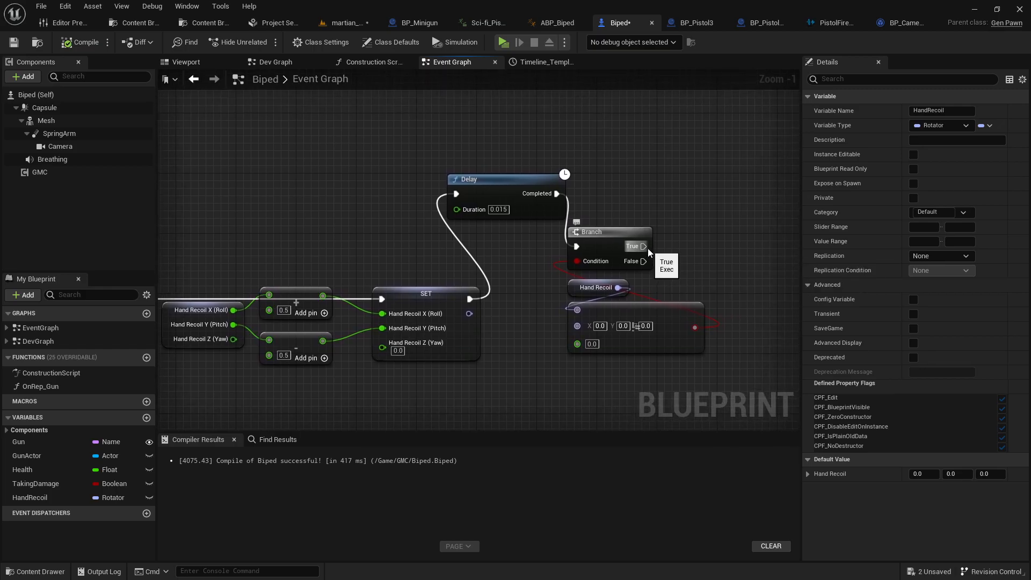
mouse_move(601, 313)
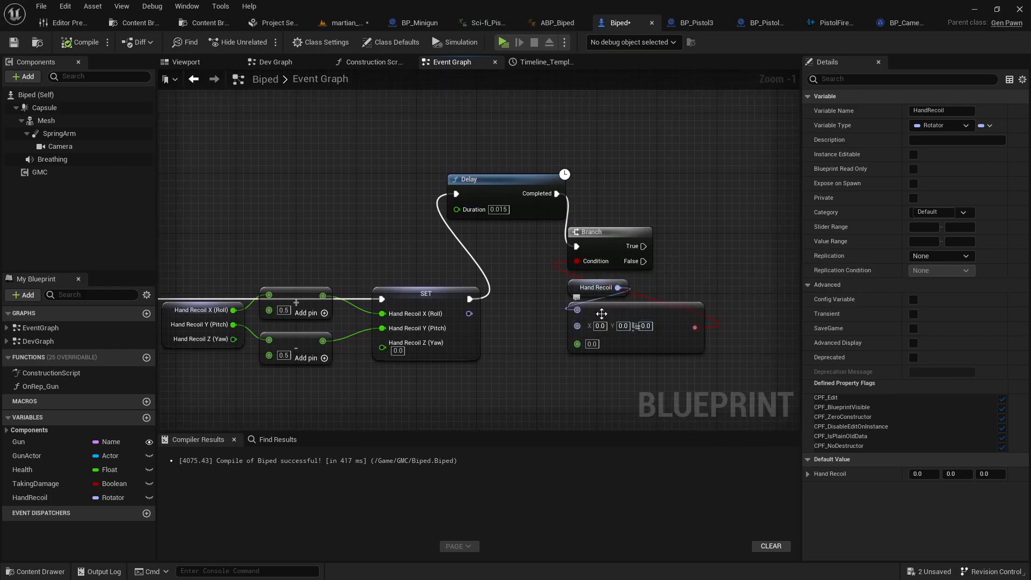
mouse_move(655, 263)
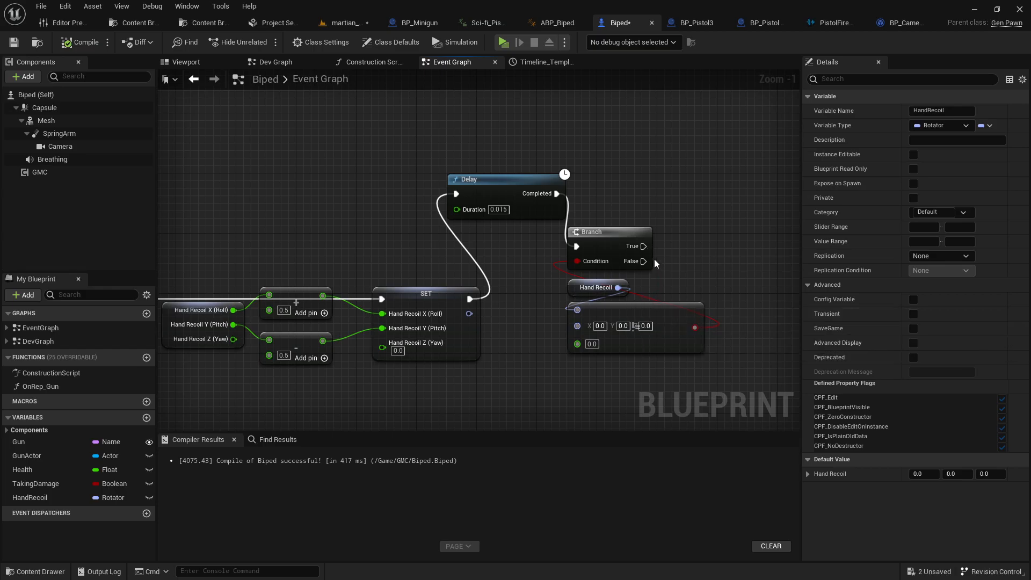
mouse_move(598, 307)
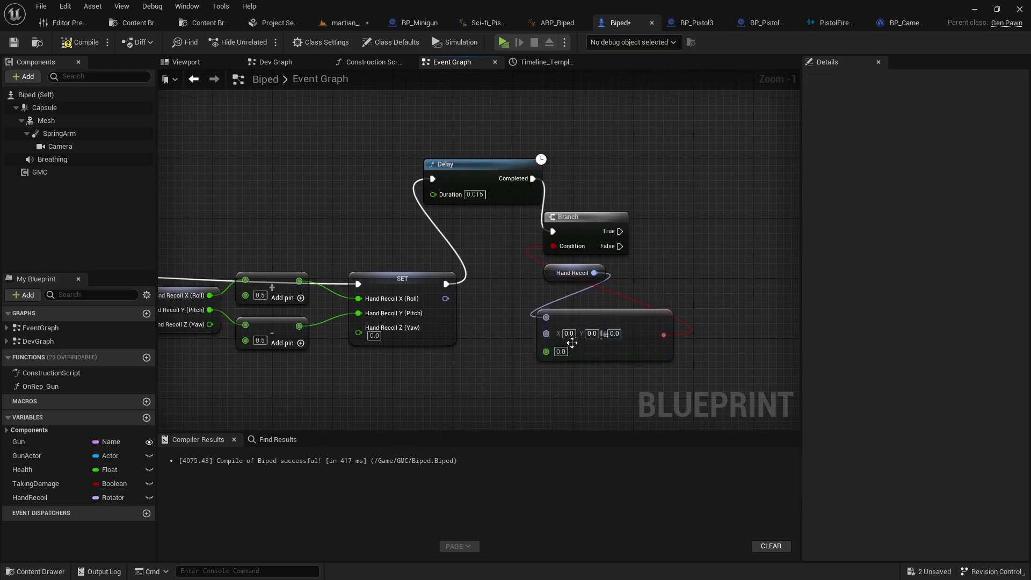
mouse_move(636, 266)
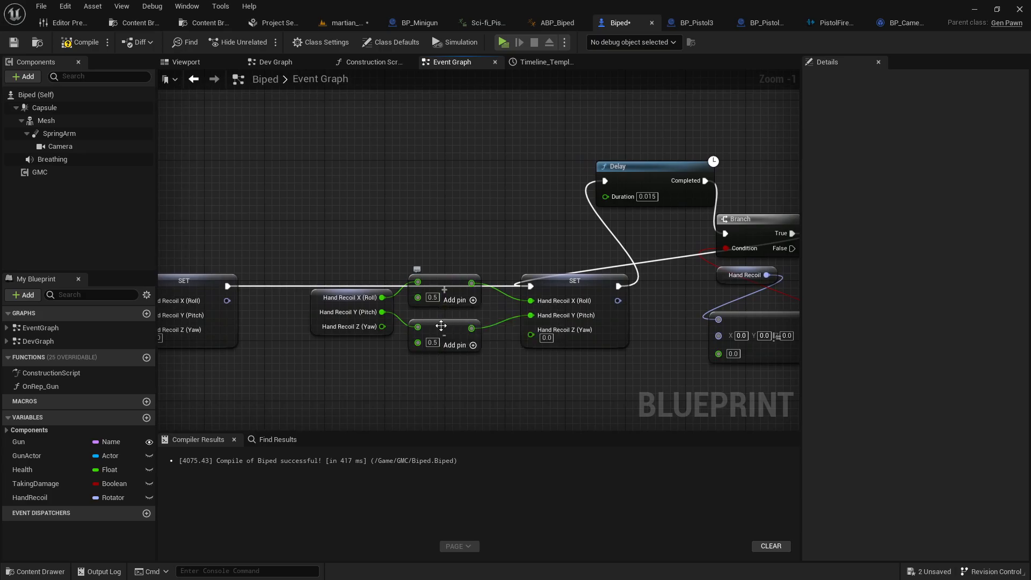
mouse_move(439, 323)
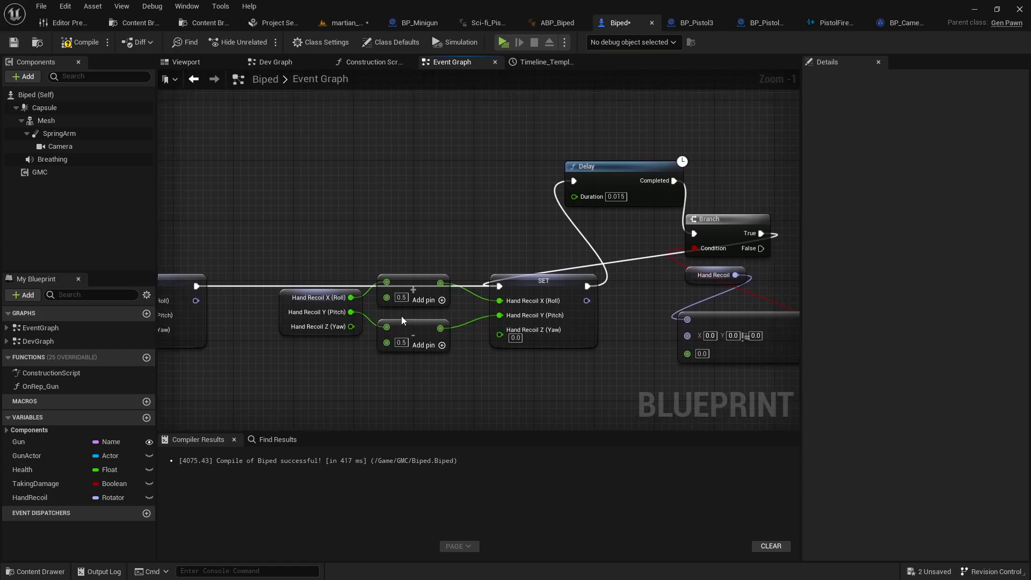
mouse_move(415, 345)
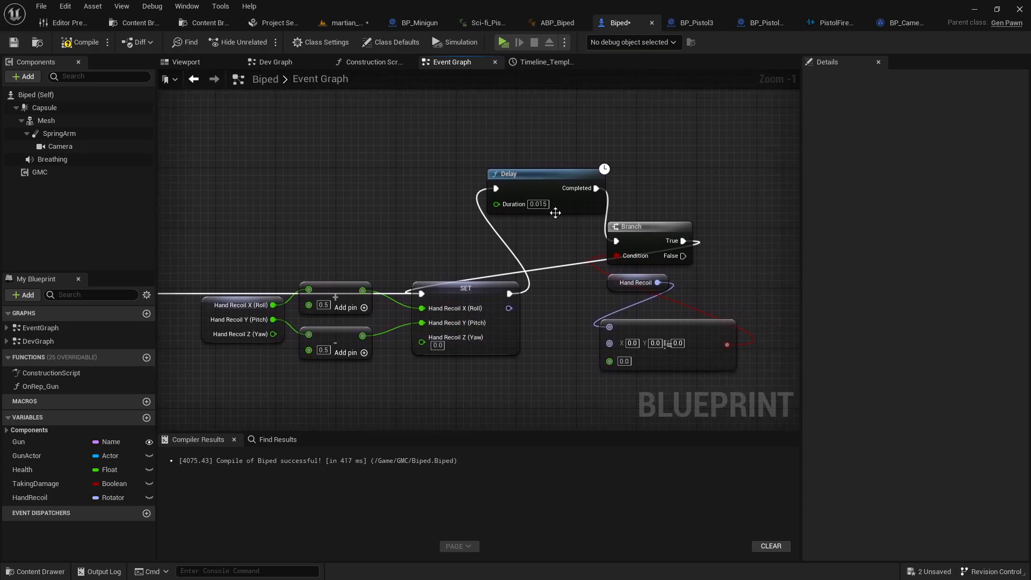
mouse_move(565, 254)
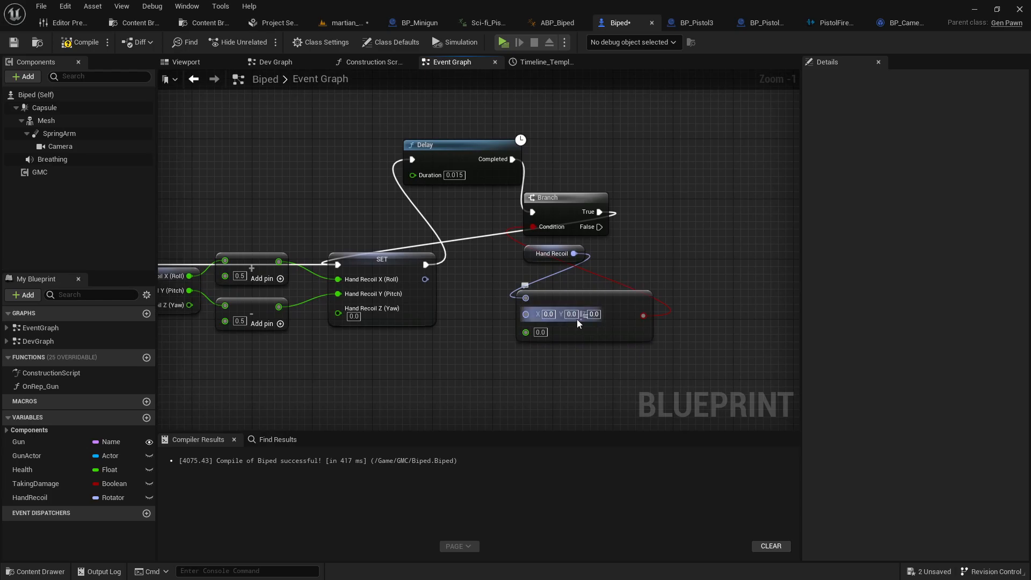
mouse_move(570, 313)
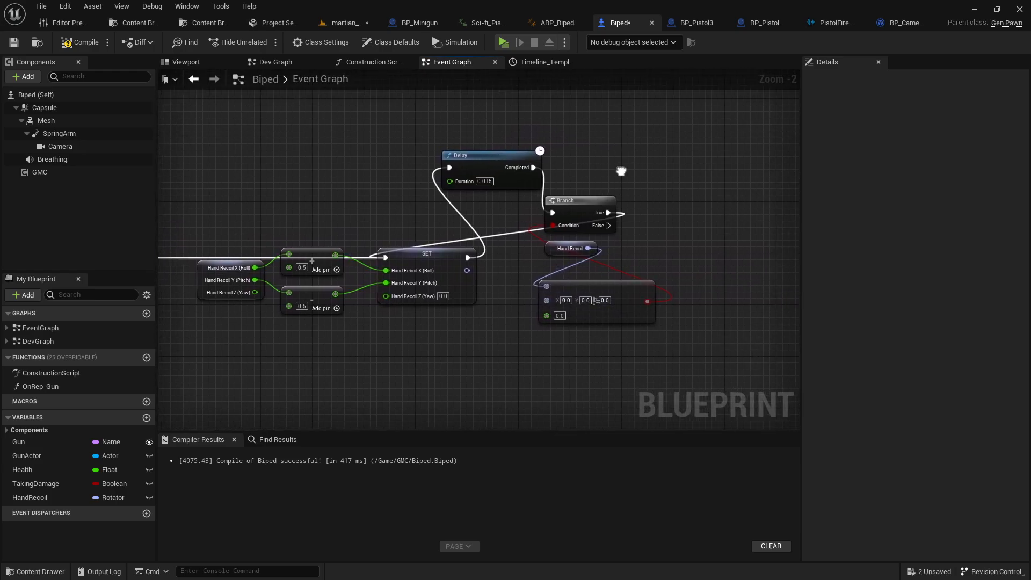
scroll("up", 3)
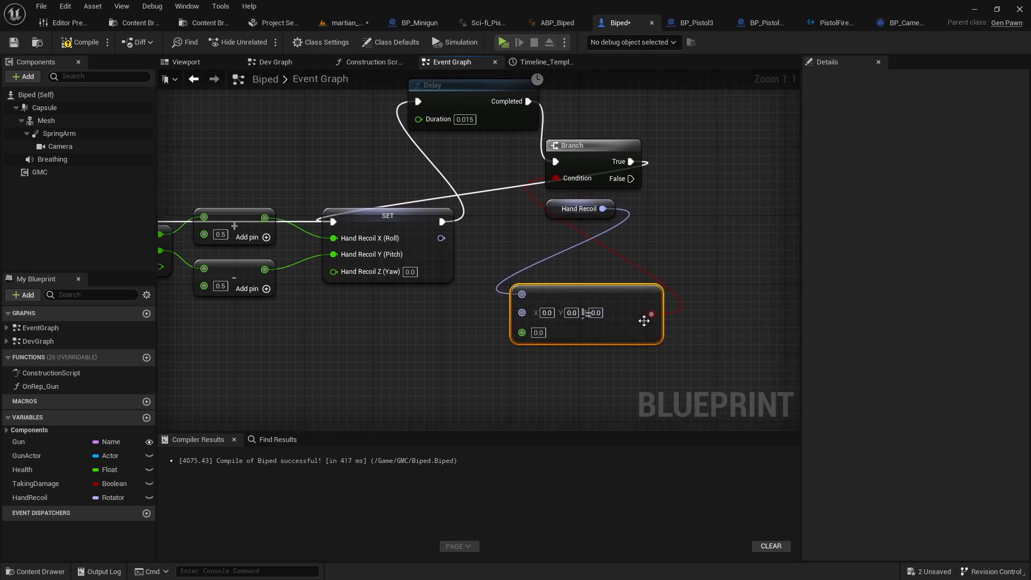
mouse_move(523, 94)
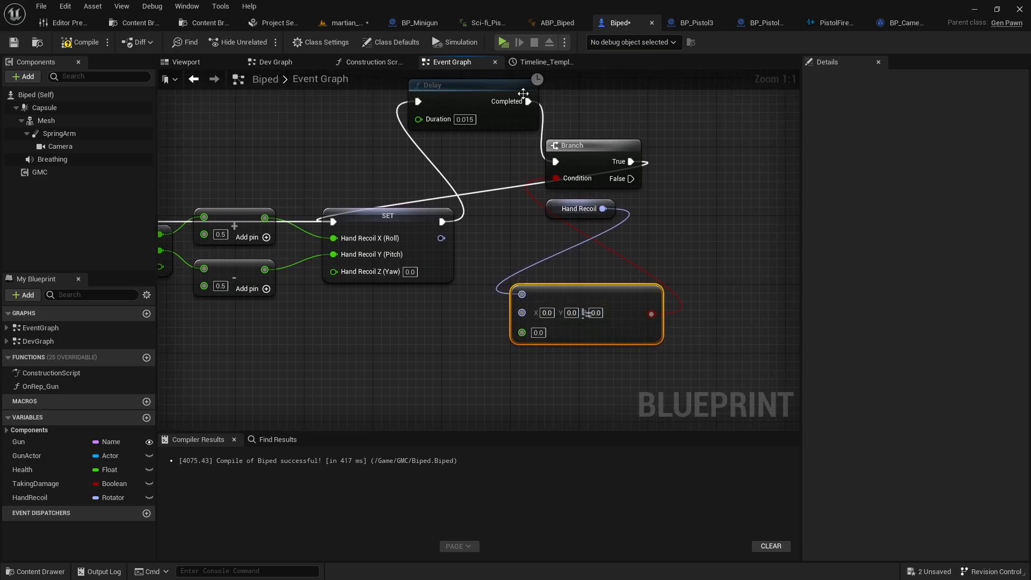
scroll("down", 3)
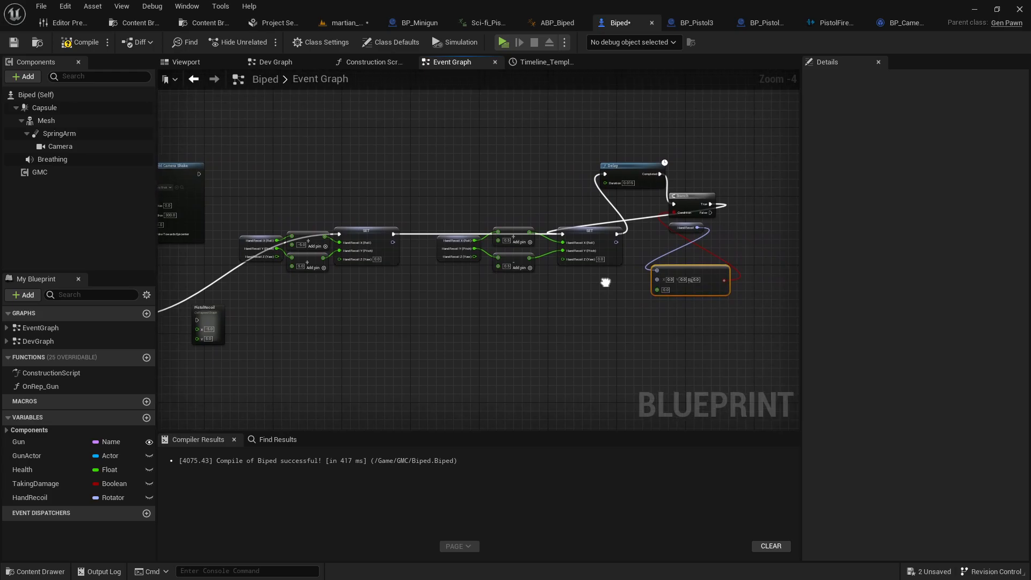
scroll("up", 3)
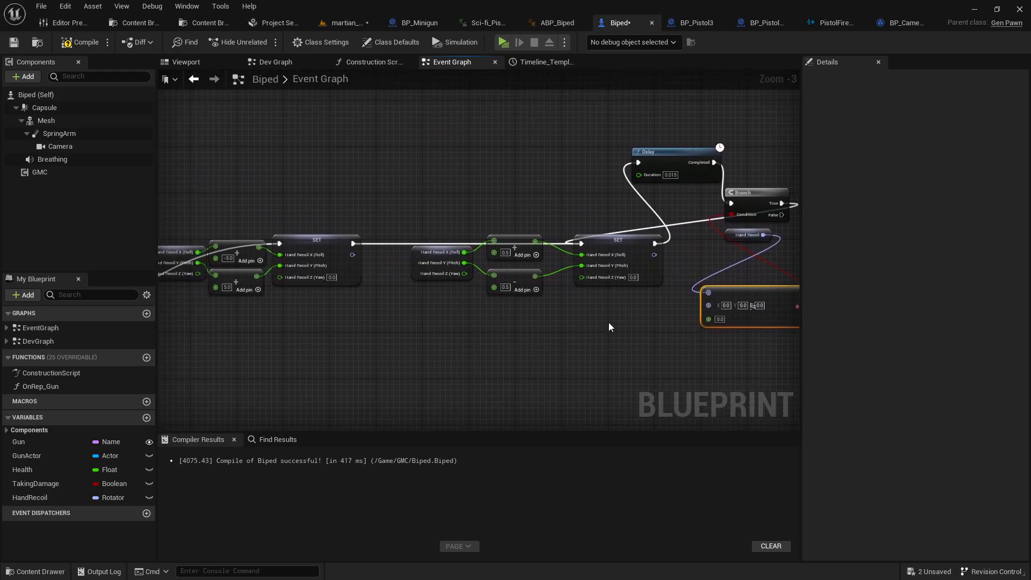
scroll("down", 3)
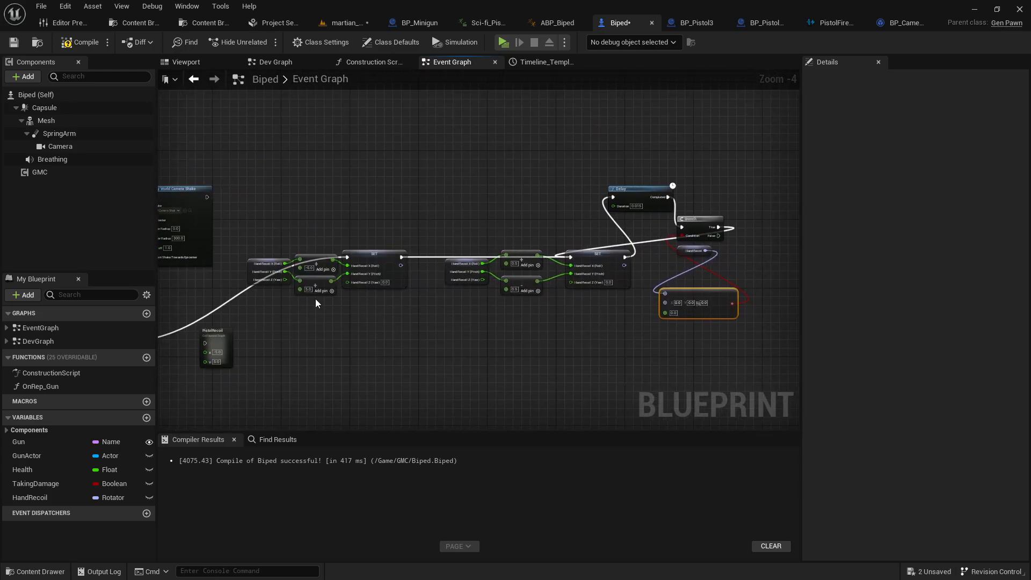
mouse_move(597, 364)
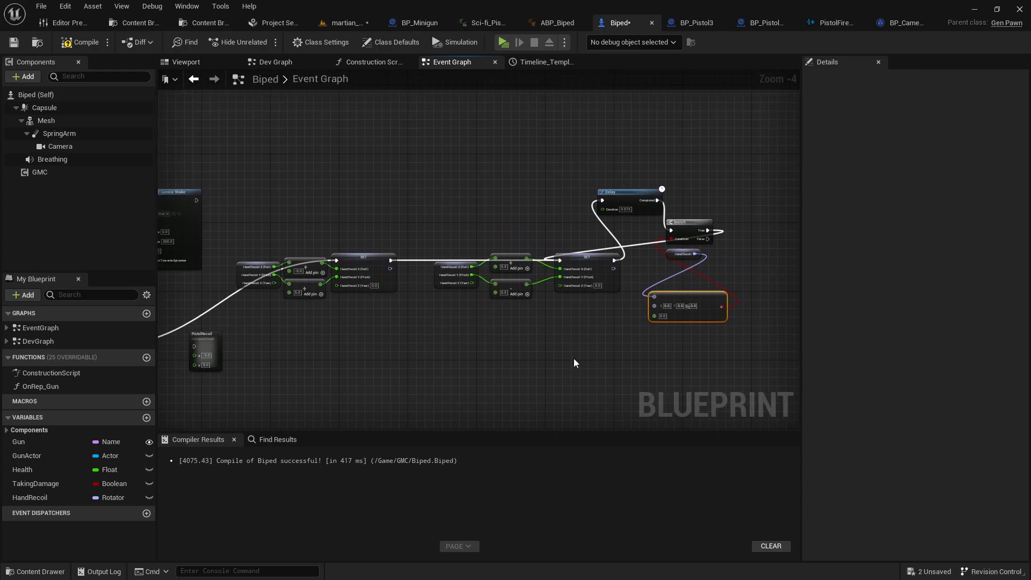
left_click(503, 42)
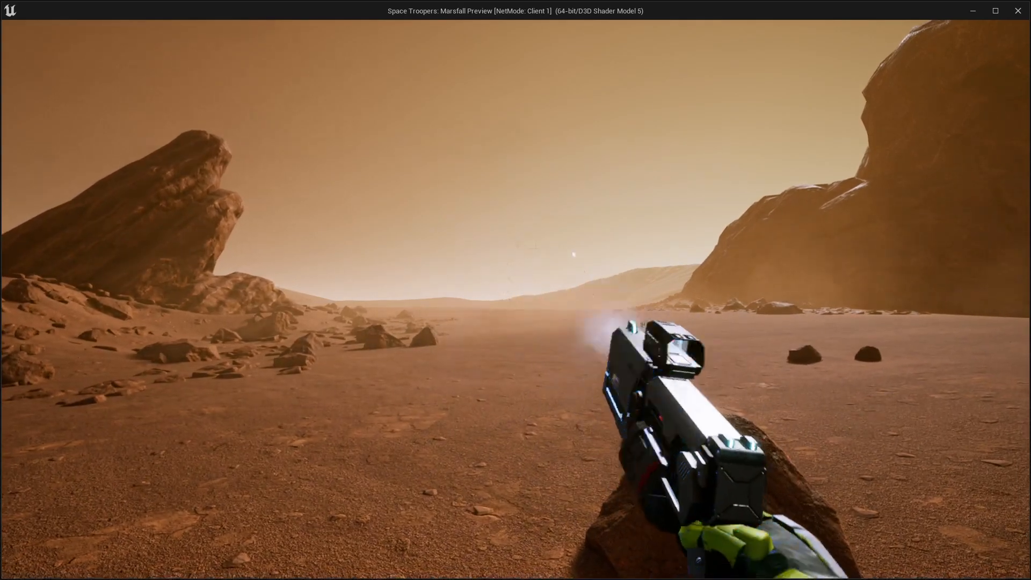
left_click(515, 290)
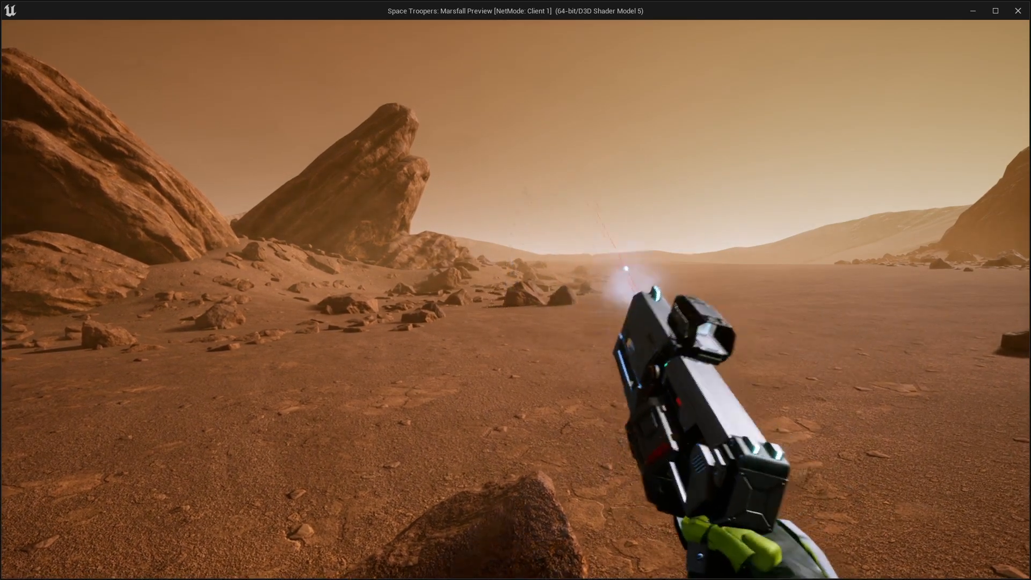
left_click(515, 290)
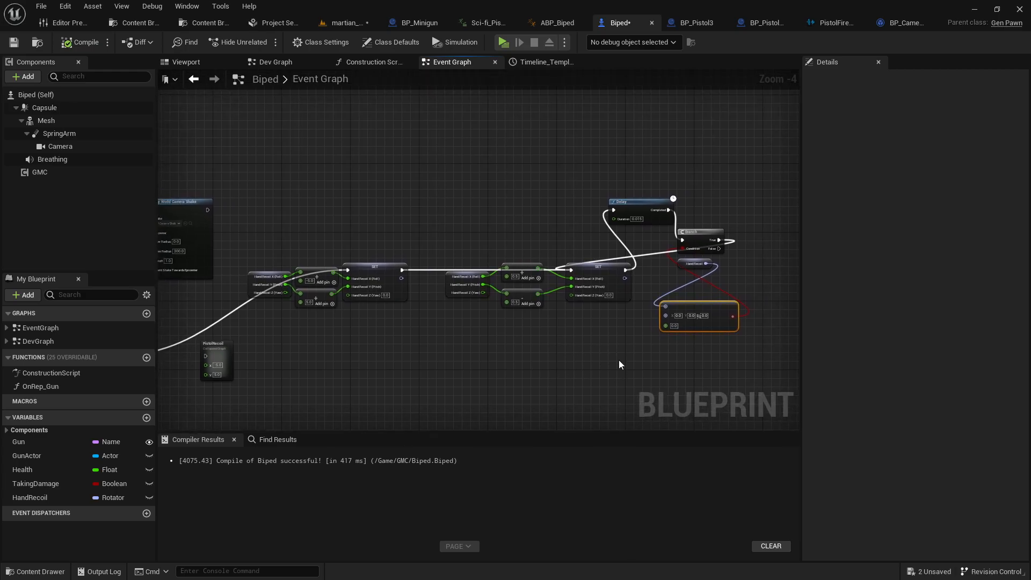
mouse_move(629, 356)
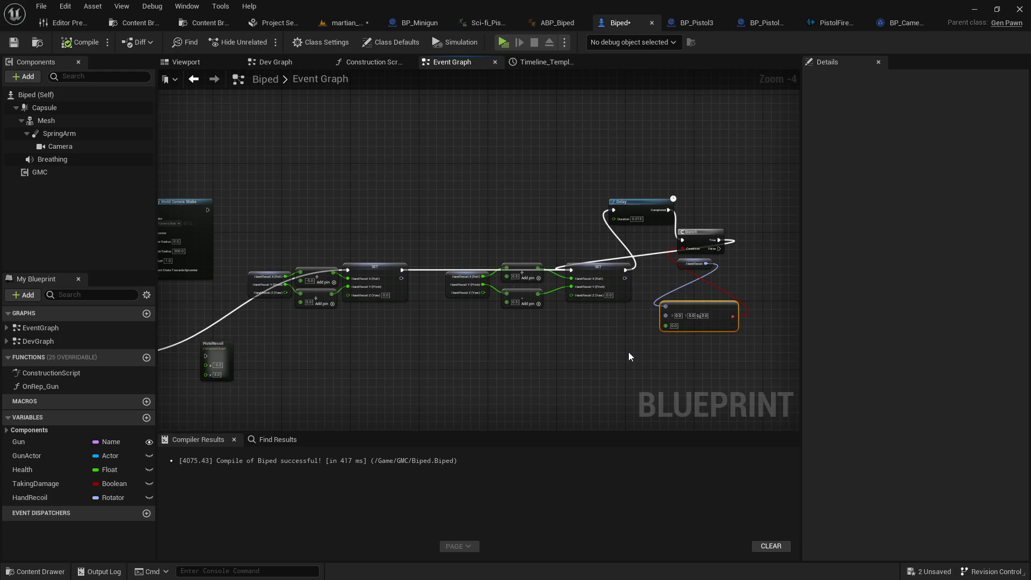
scroll("up", 3)
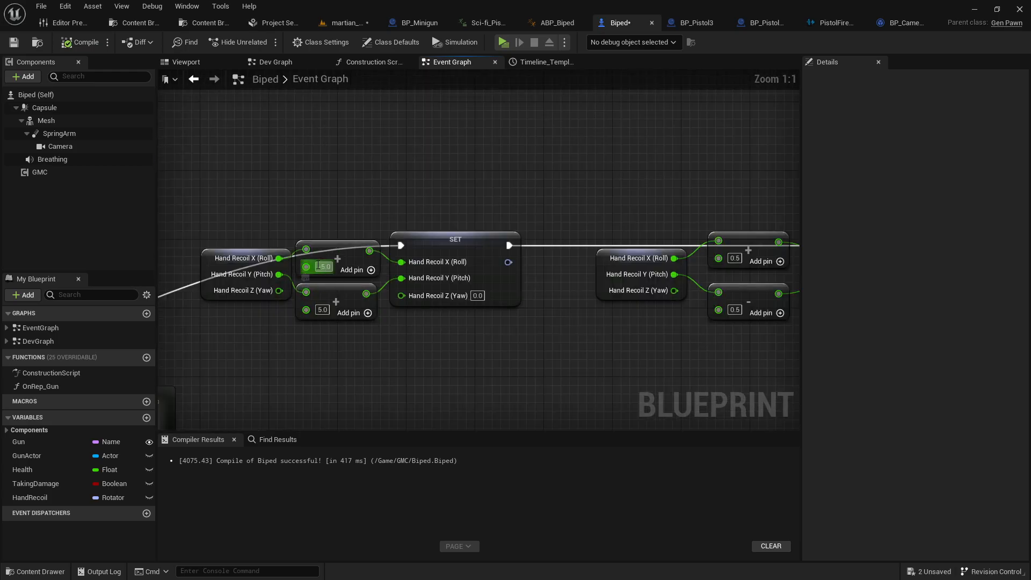
mouse_move(305, 266)
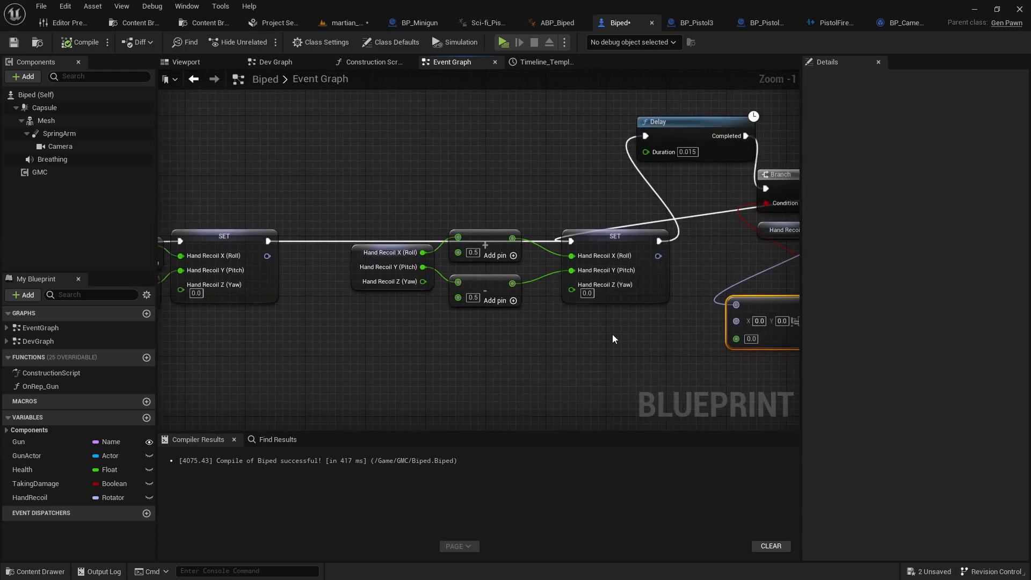
scroll("down", 3)
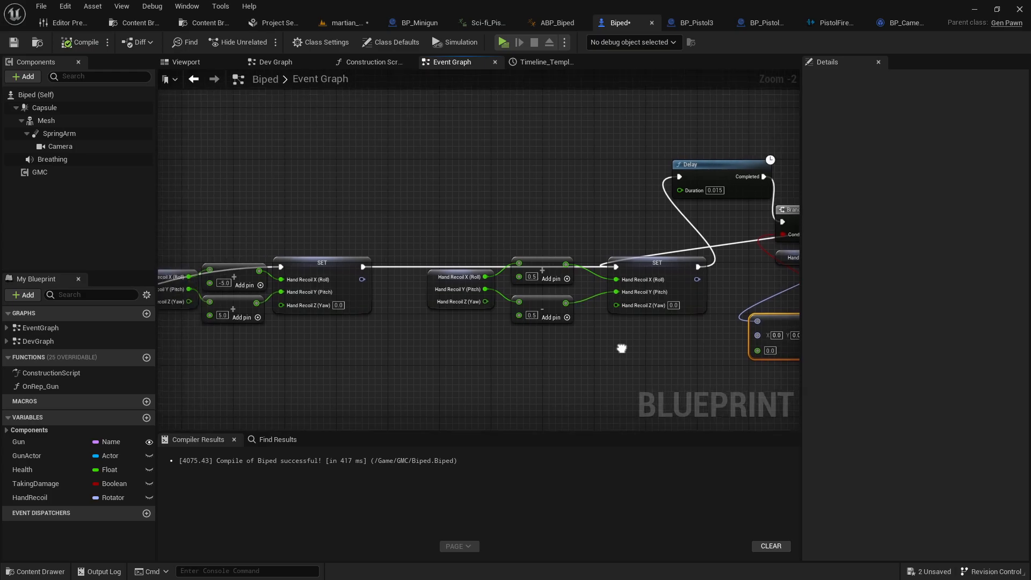
mouse_move(623, 351)
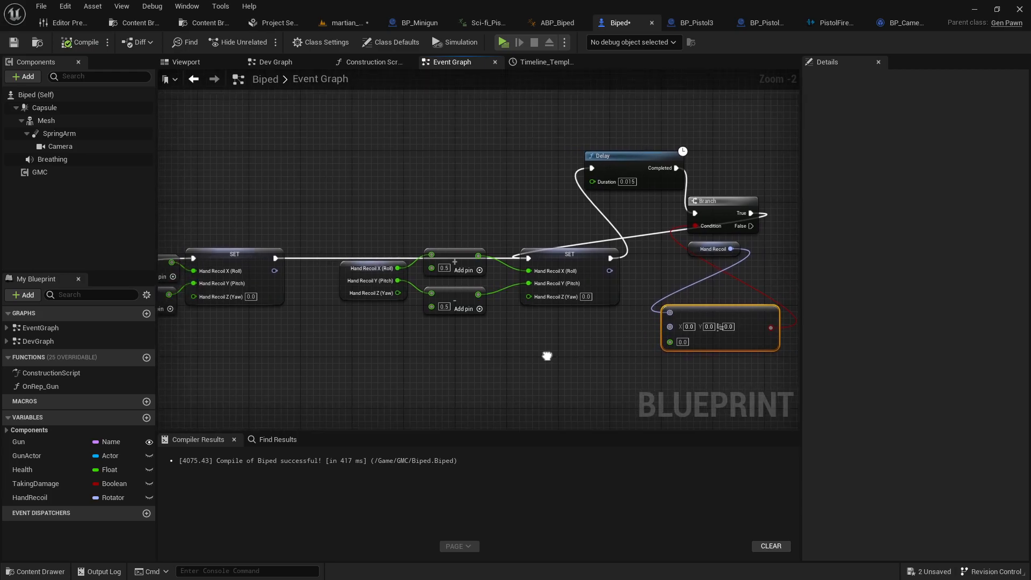
scroll("down", 3)
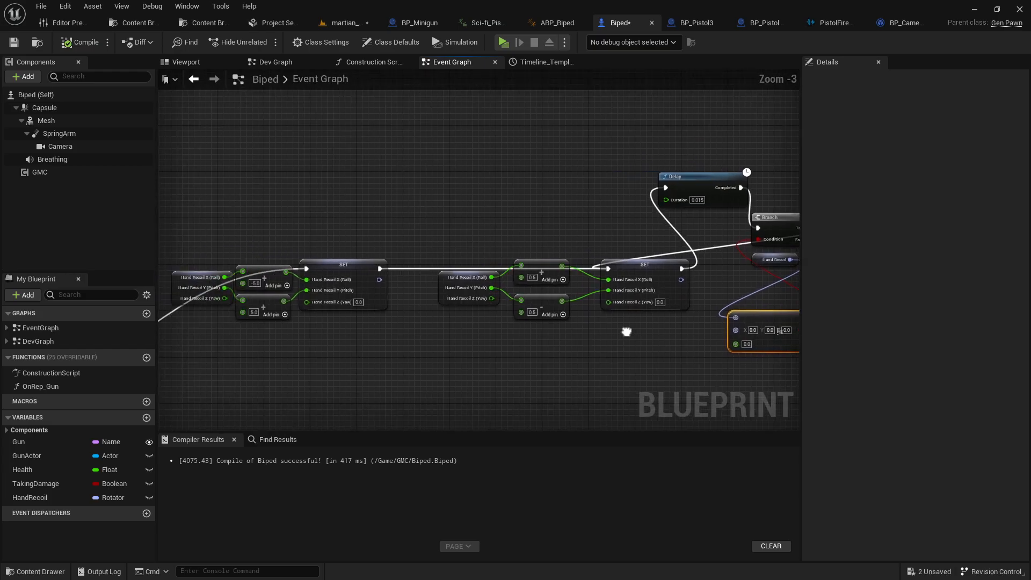
scroll("down", 3)
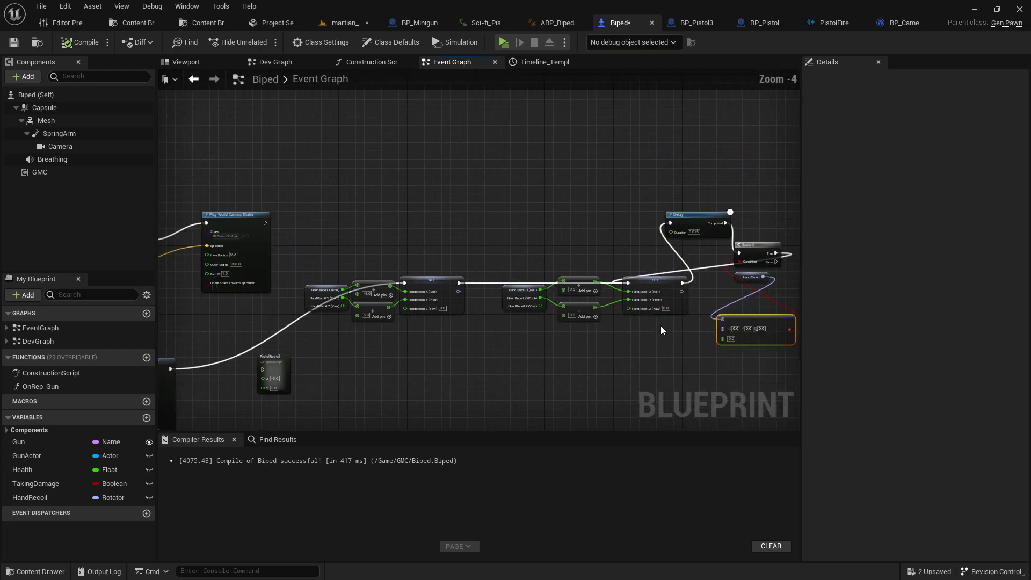
scroll("up", 3)
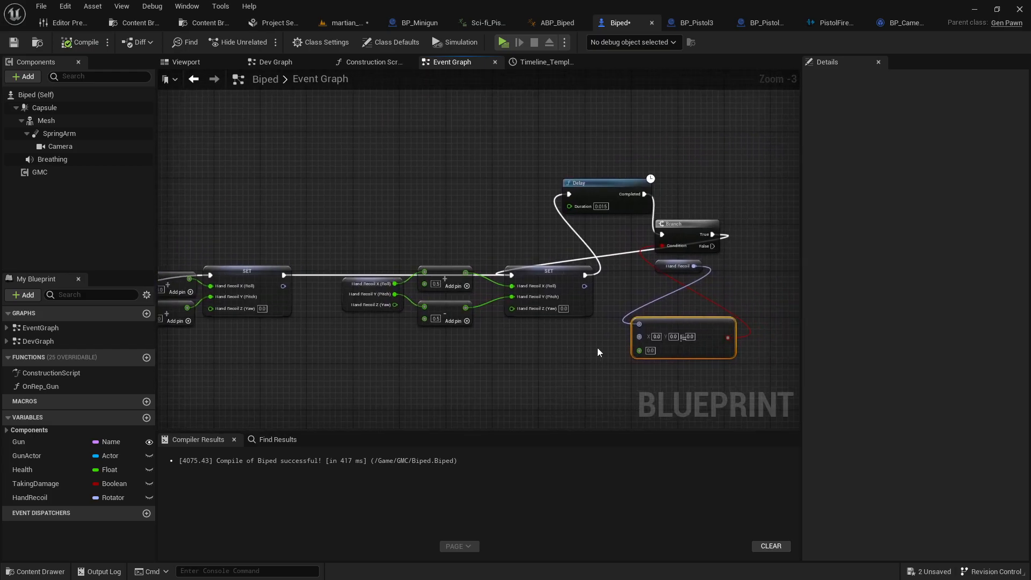
scroll("up", 3)
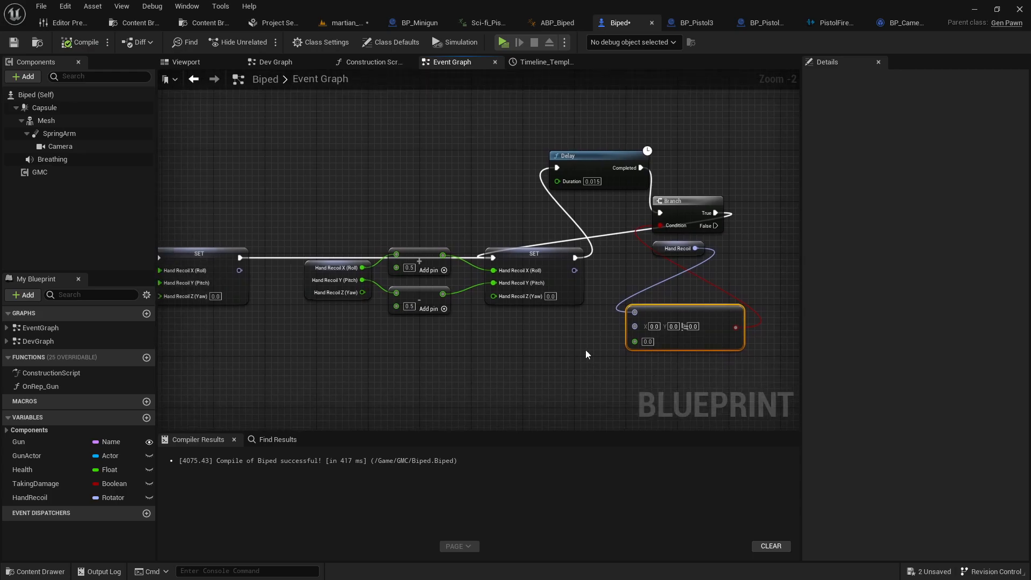
scroll("down", 3)
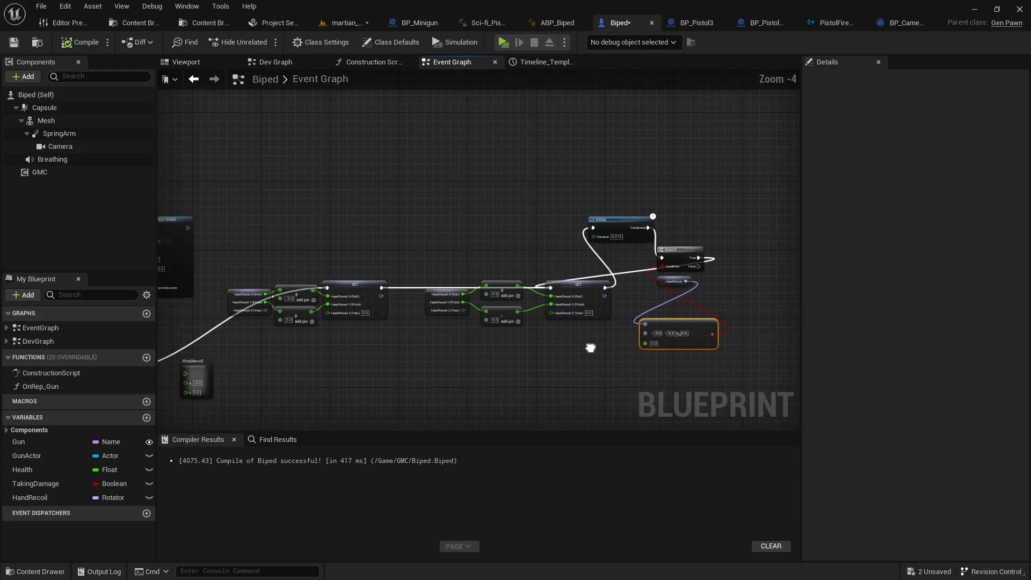
scroll("up", 3)
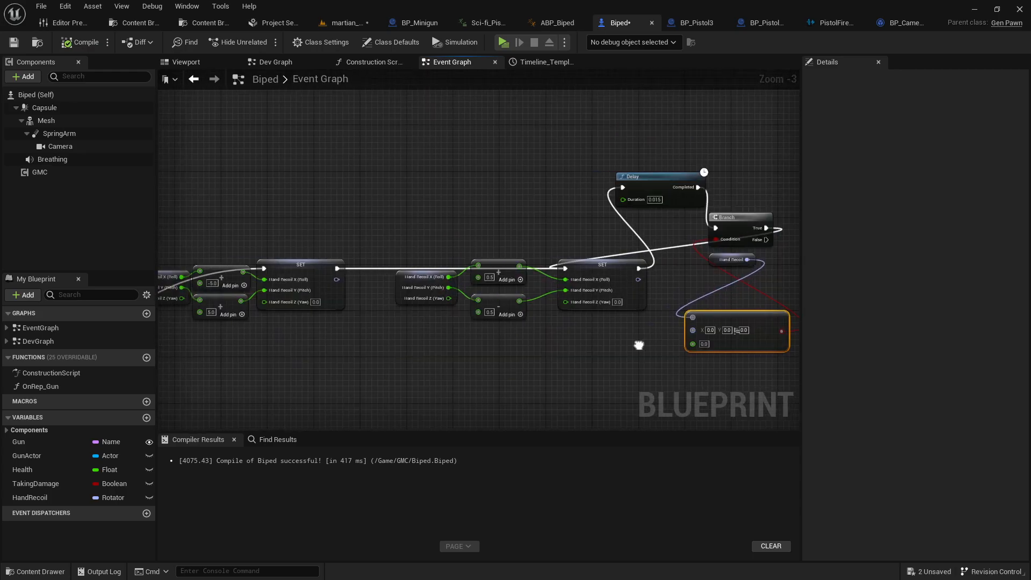